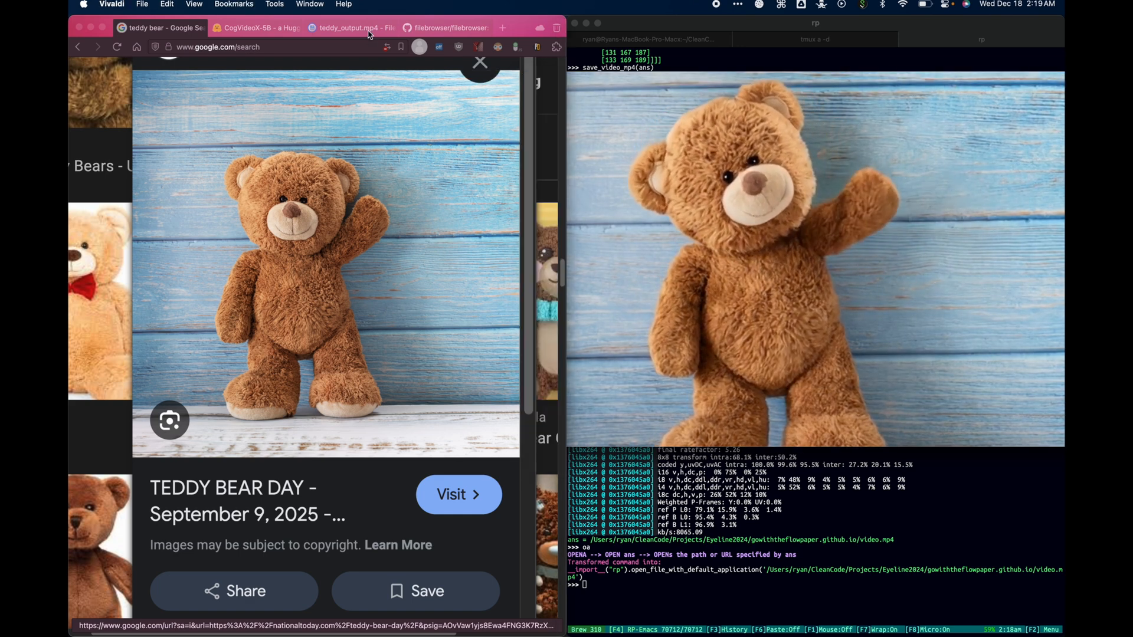
- View teddy_output.mp4 and its preview GIF in File Browser, then return to the CogVideoX tab
click(349, 27)
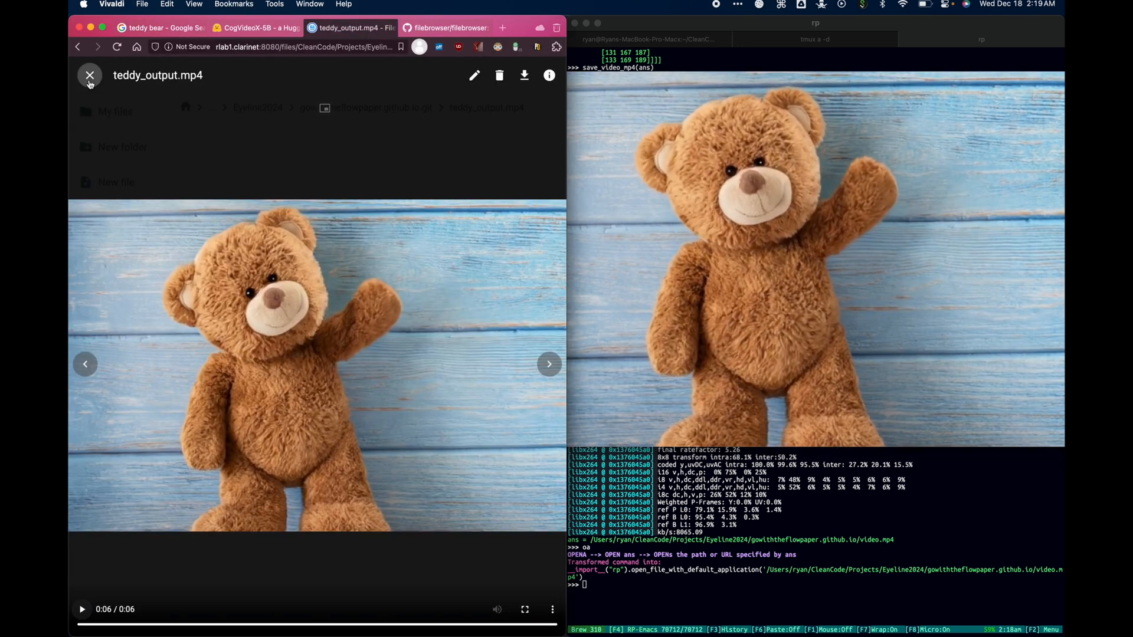
click(549, 364)
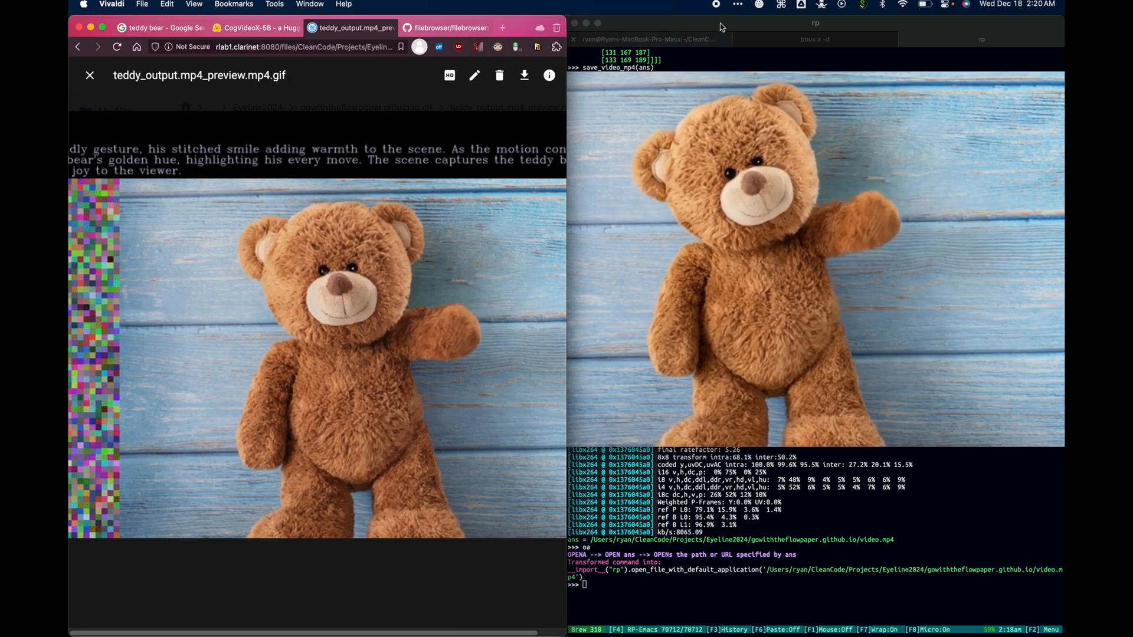
click(260, 28)
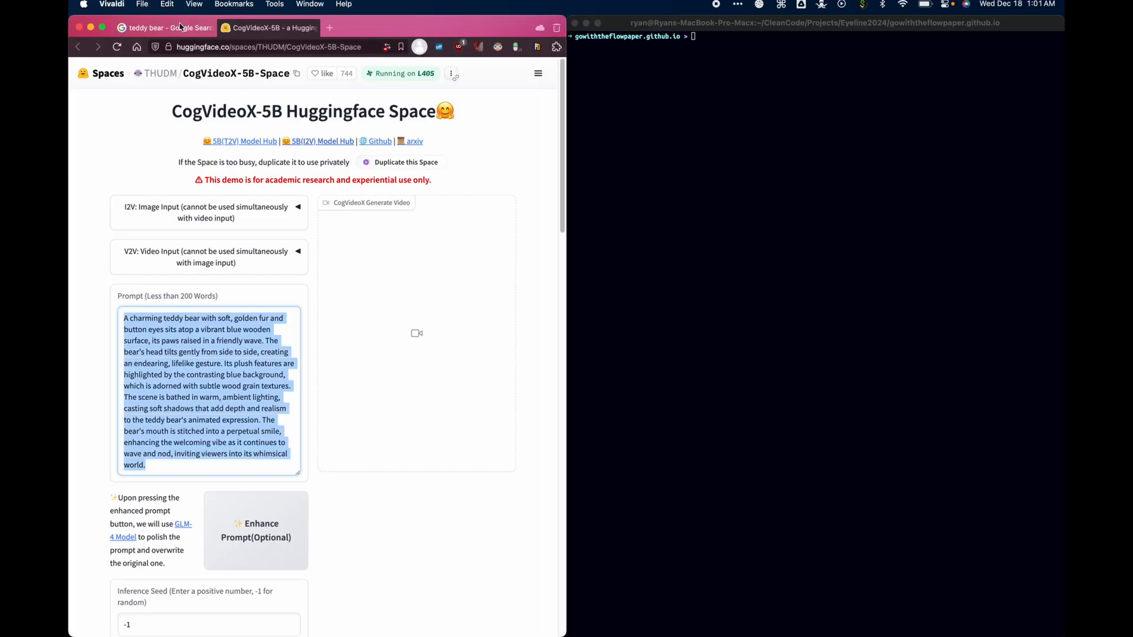
- Enlarge the National Today waving teddy bear photo and copy its image address
click(163, 28)
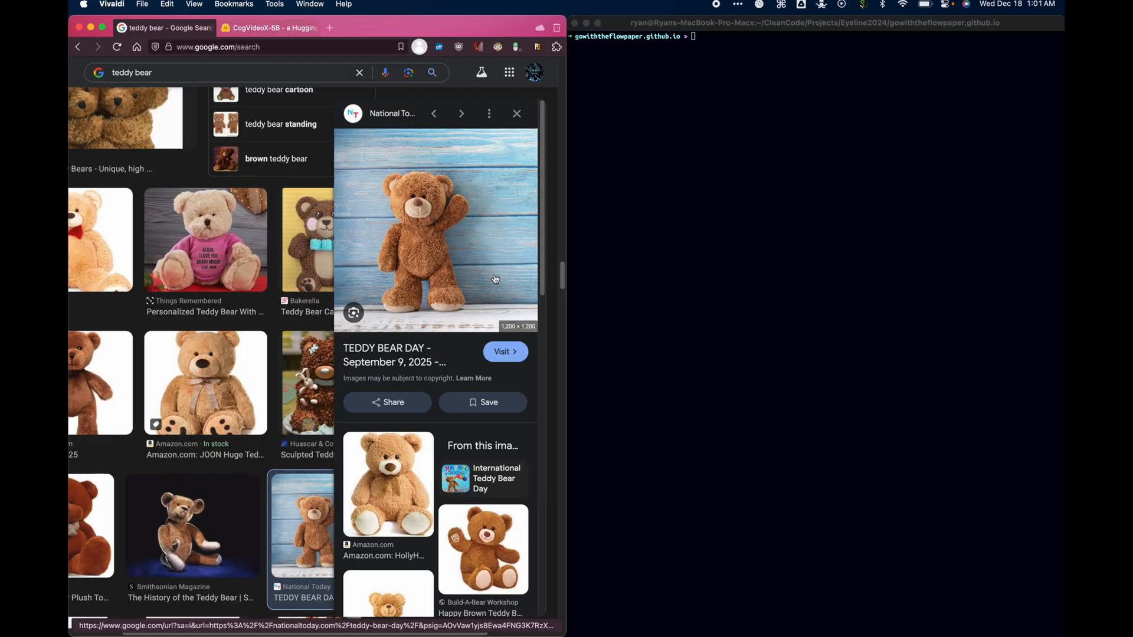
mouse_move(365, 190)
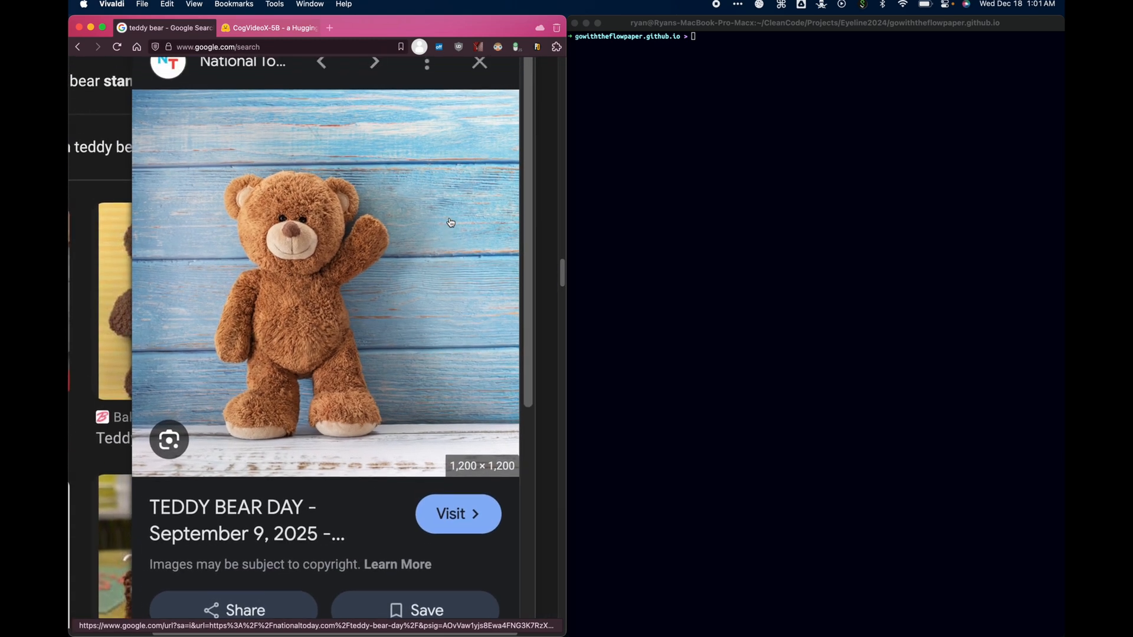
mouse_move(357, 243)
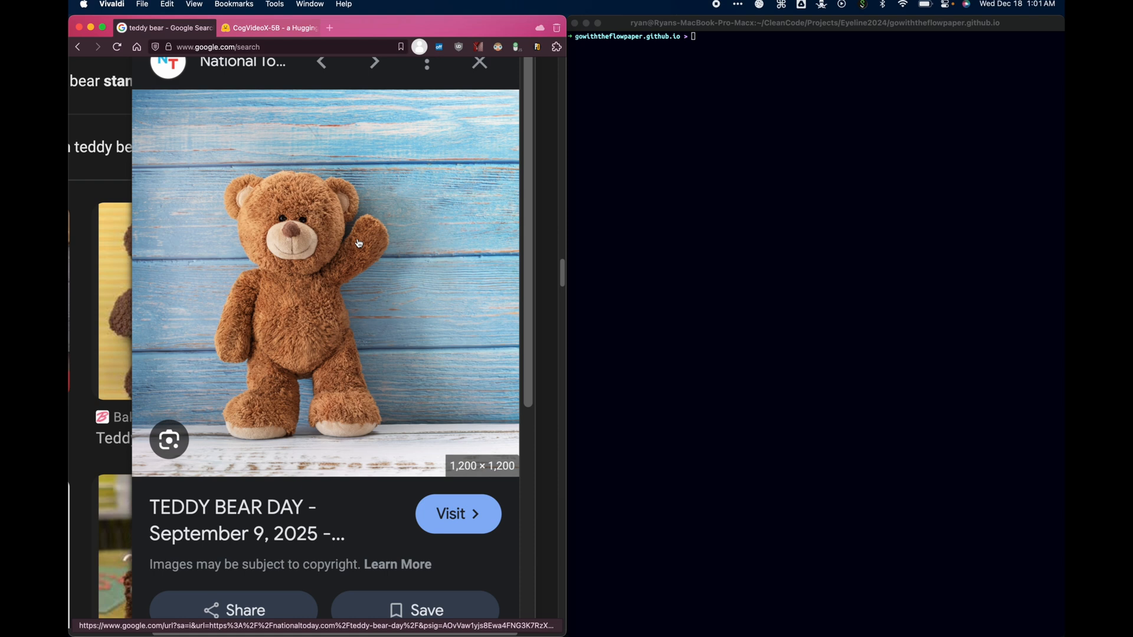
right_click(357, 242)
text(python)
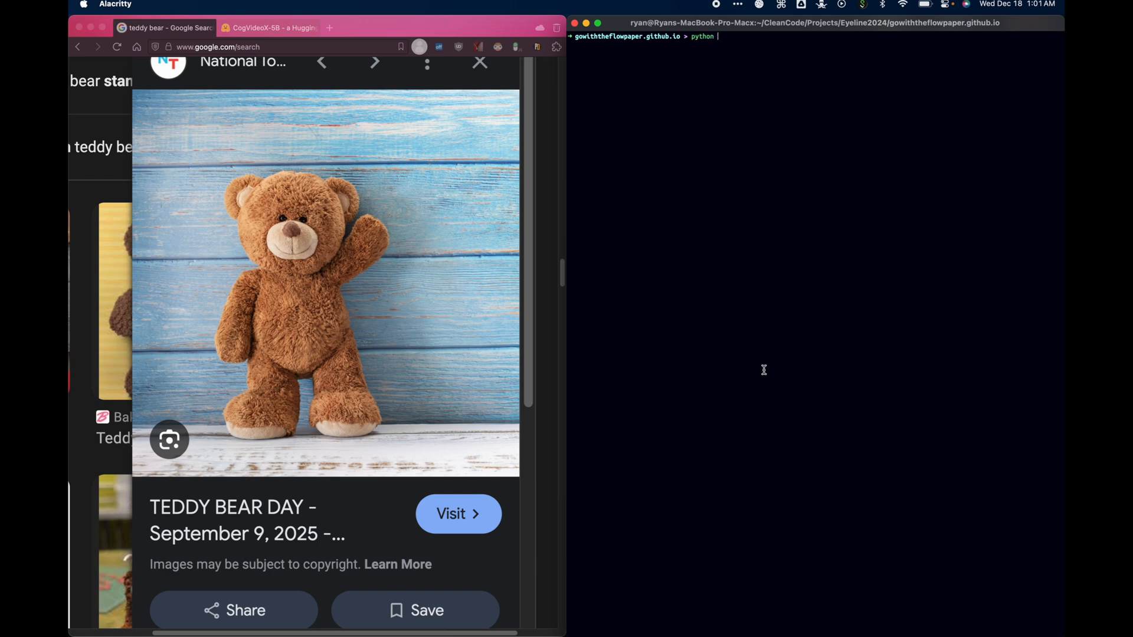
- Run animation_gui.py with the Teddy-Bear-Day.jpg URL as the first frame
text(animation_gui.py)
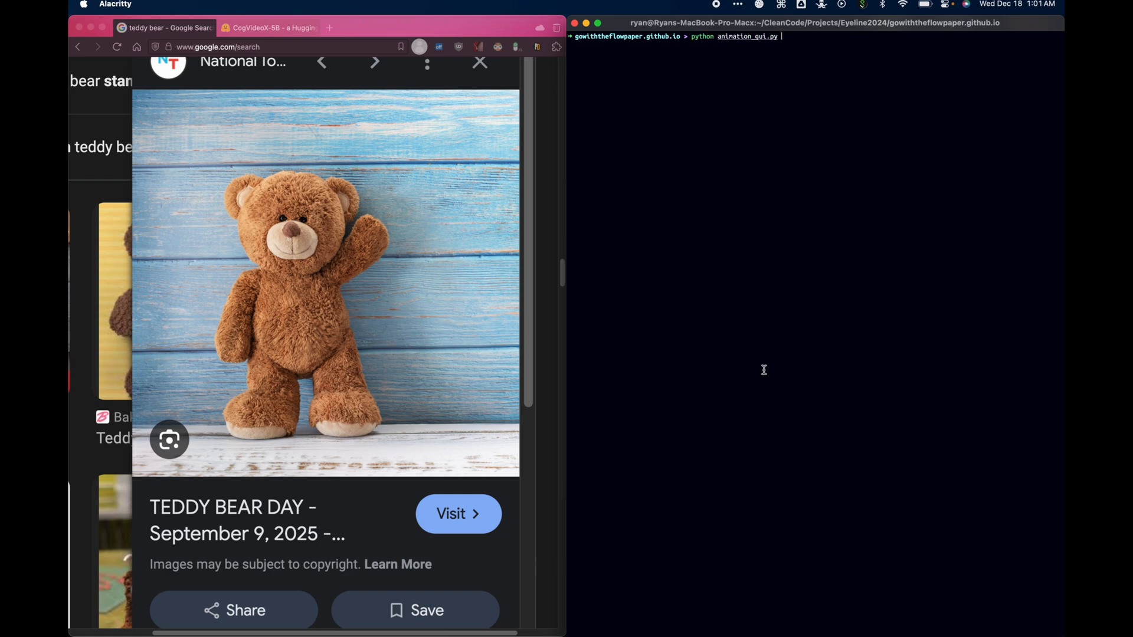
key(Return)
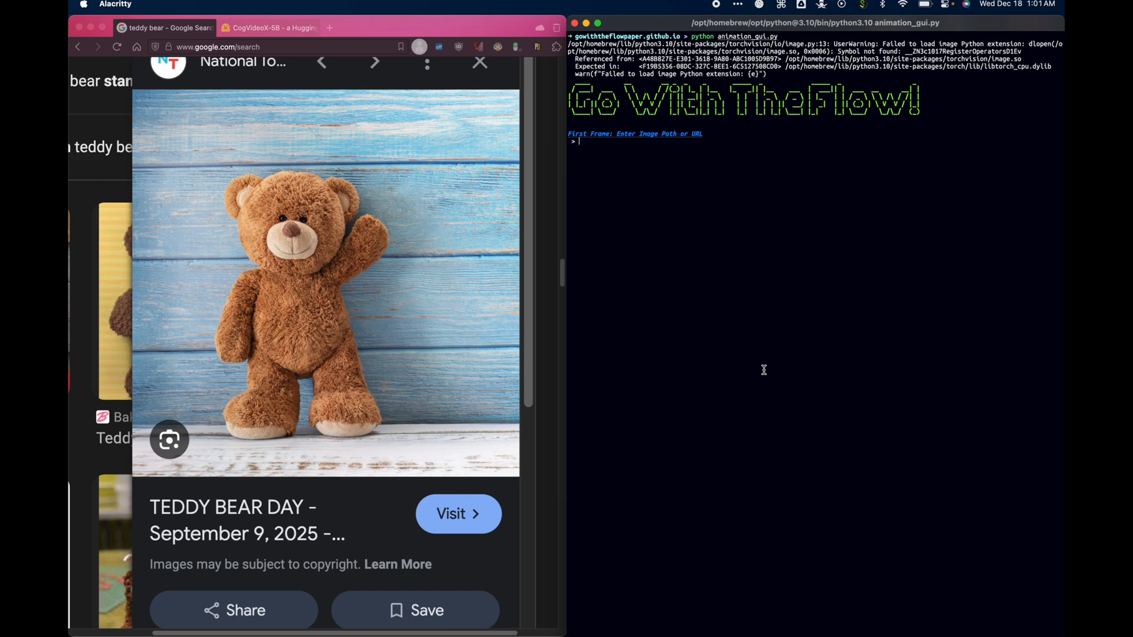
text(https://nationaltoday.com/wp-content/uploads/2021/08/Teddy-Bear-Day.jpg)
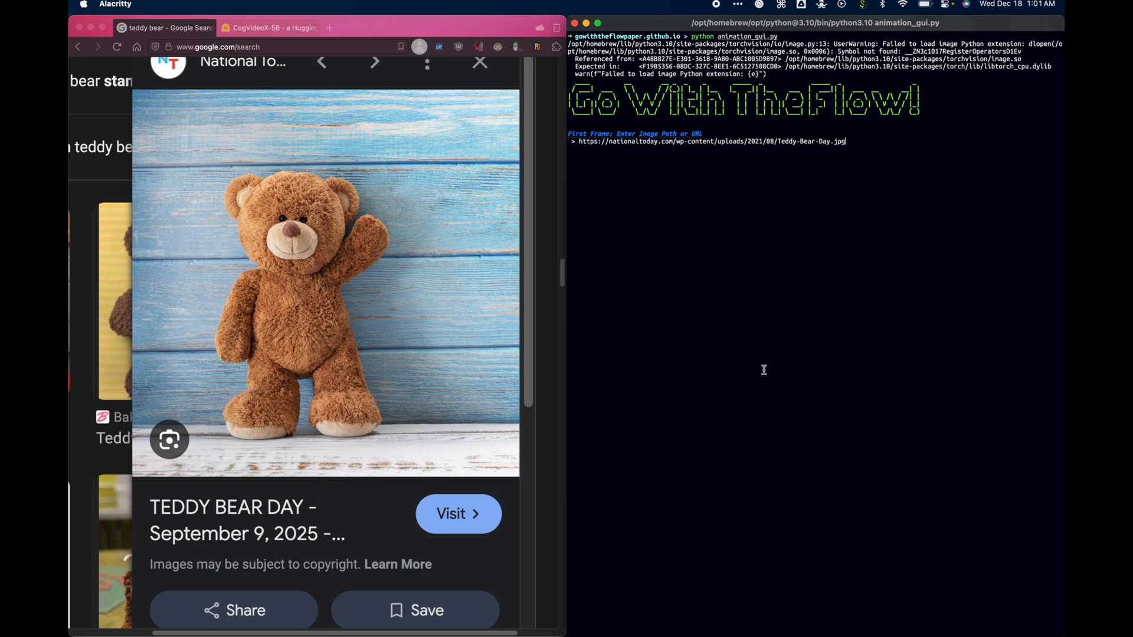
key(Return)
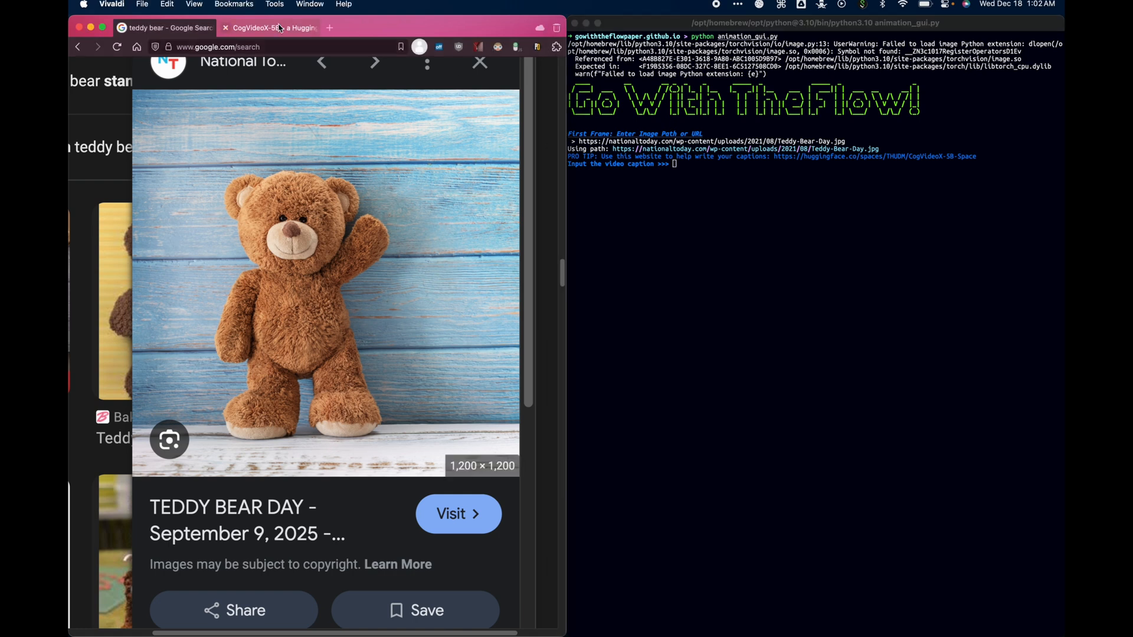
- Enhance the prompt 'teddy bear waving his arm... on a blue wooden background' and copy the result
click(273, 28)
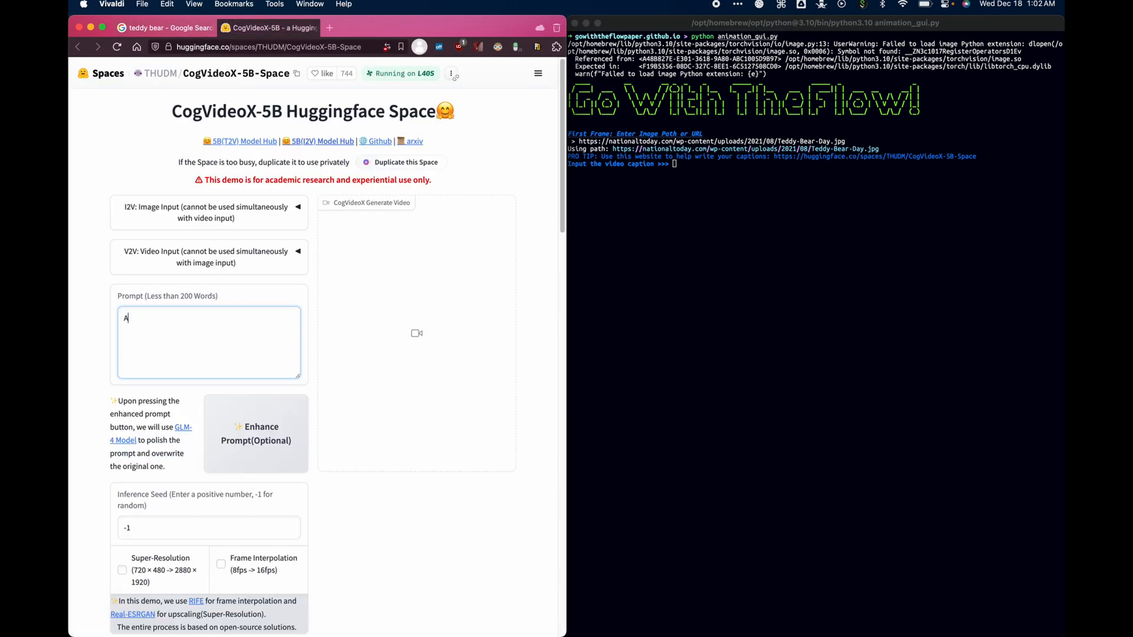
text(teddy bear)
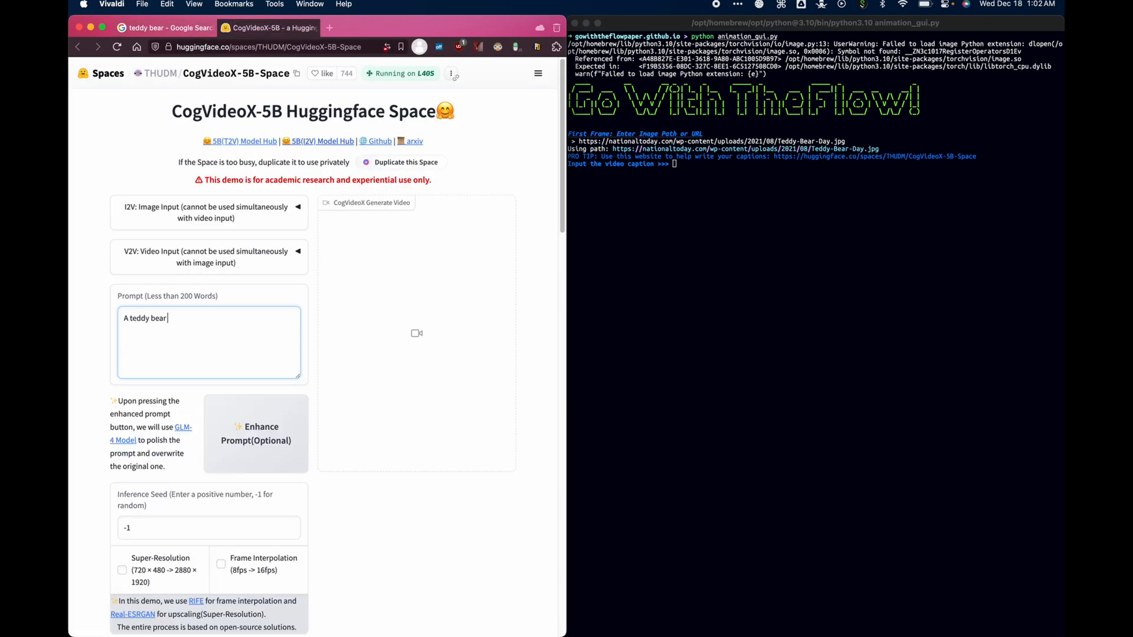
text(waving his arm and shaking his head.)
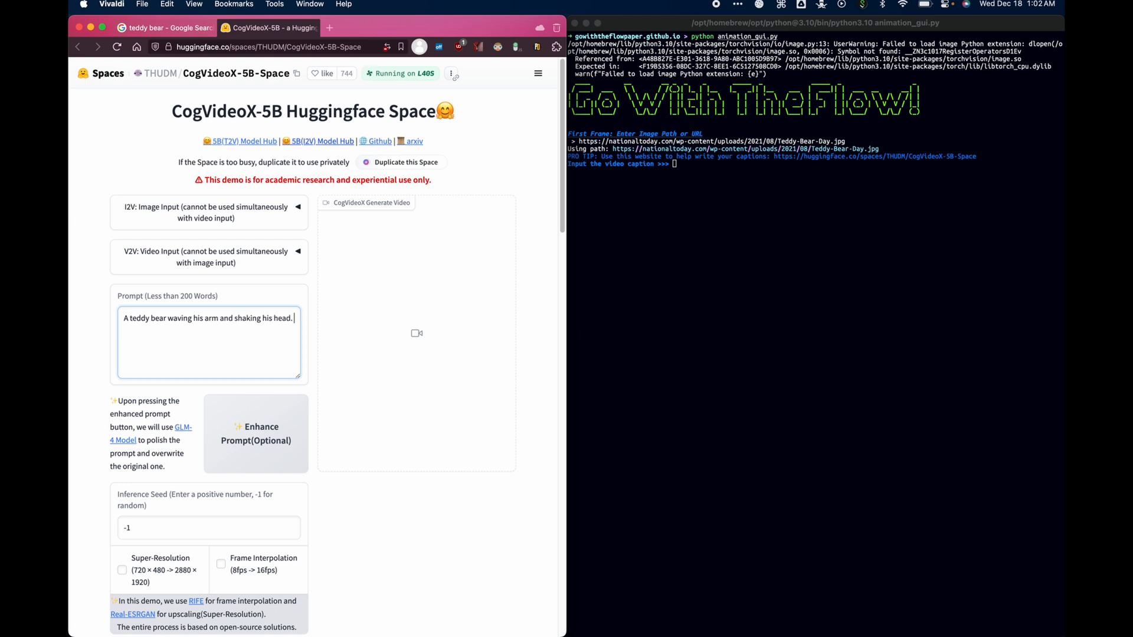
text(The teddy bear)
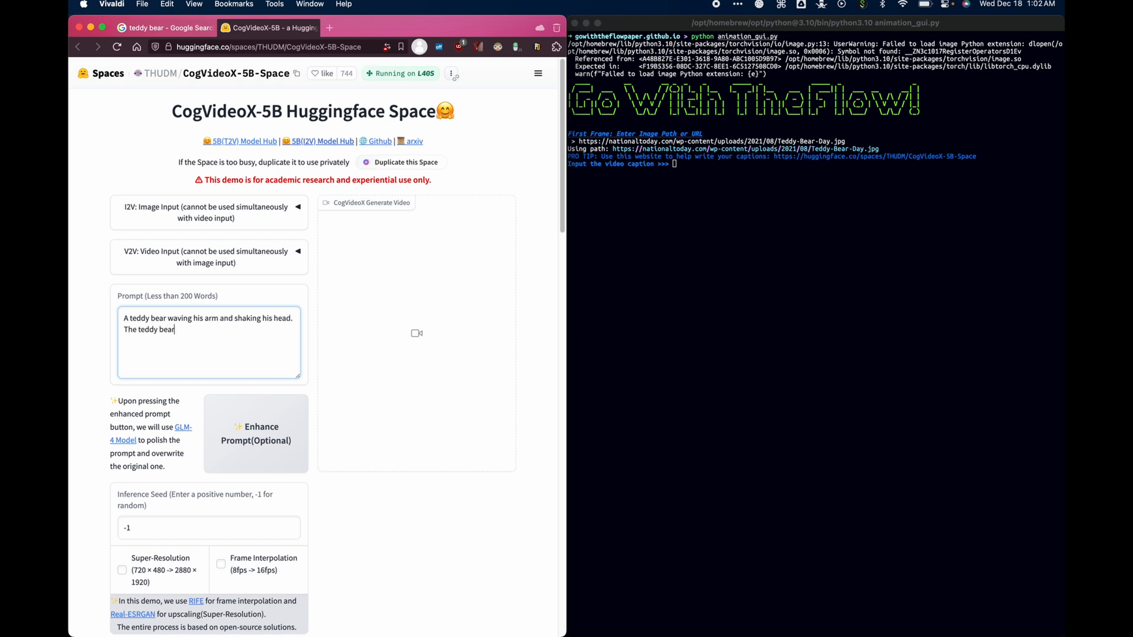
text(is on a blue wo)
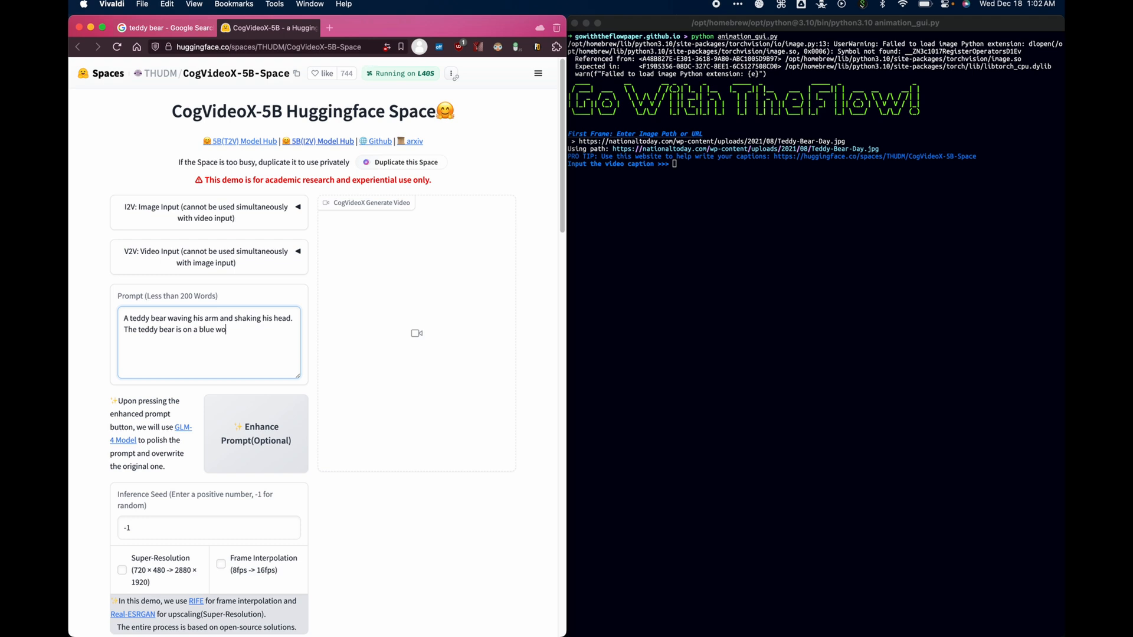
text(oden background.)
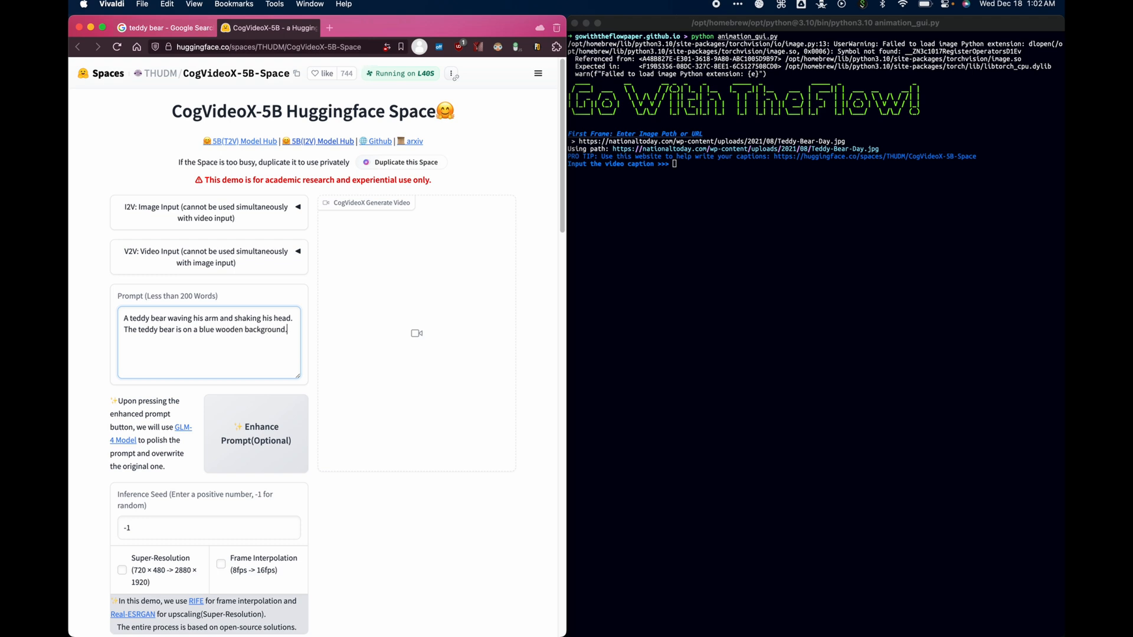
mouse_move(264, 422)
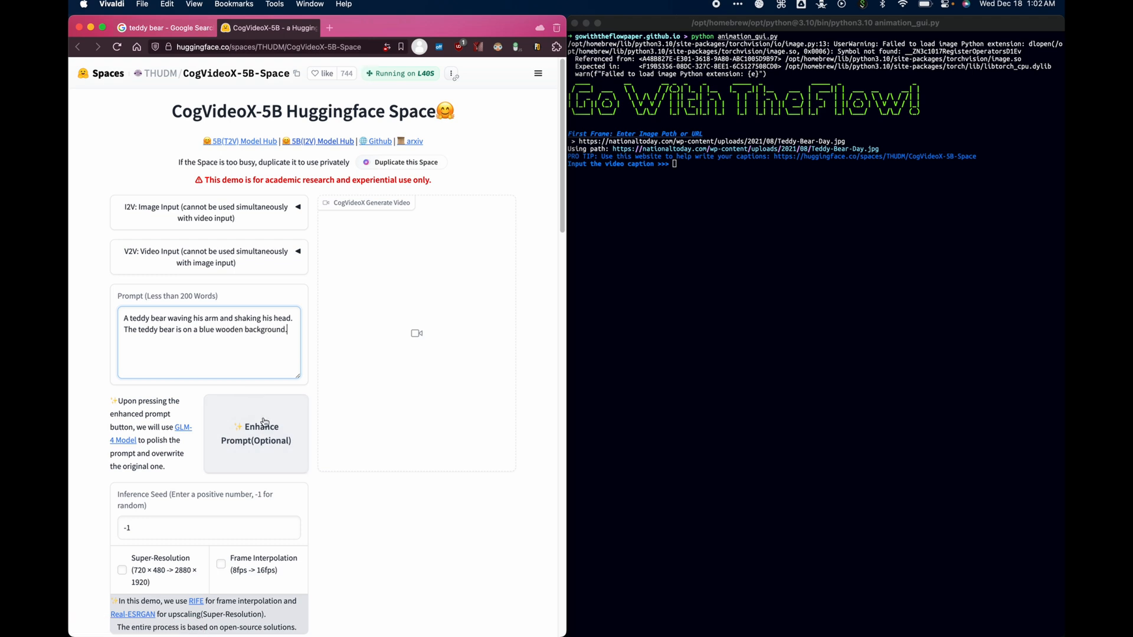
click(256, 433)
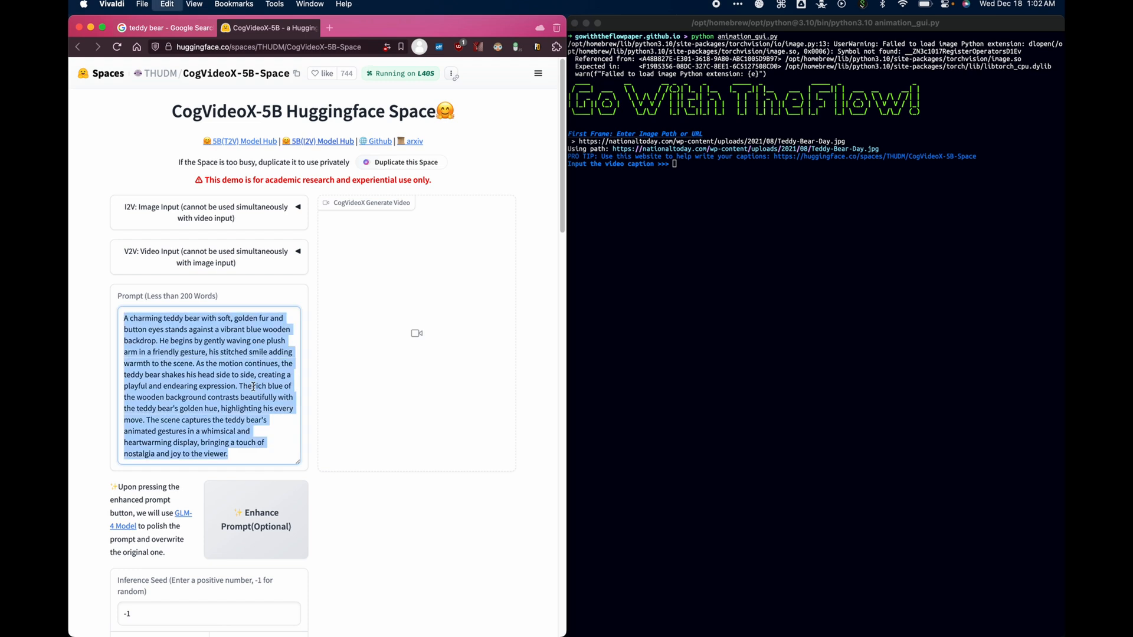
click(737, 250)
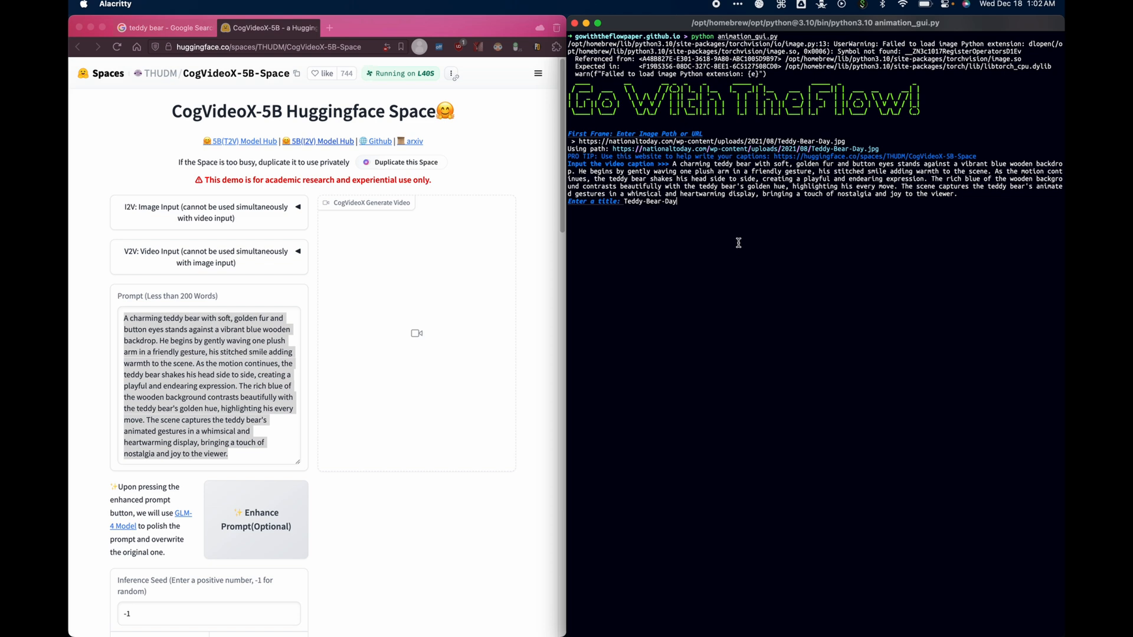
- Set the animation title to Teddy and the layer count to 2
key(Backspace)
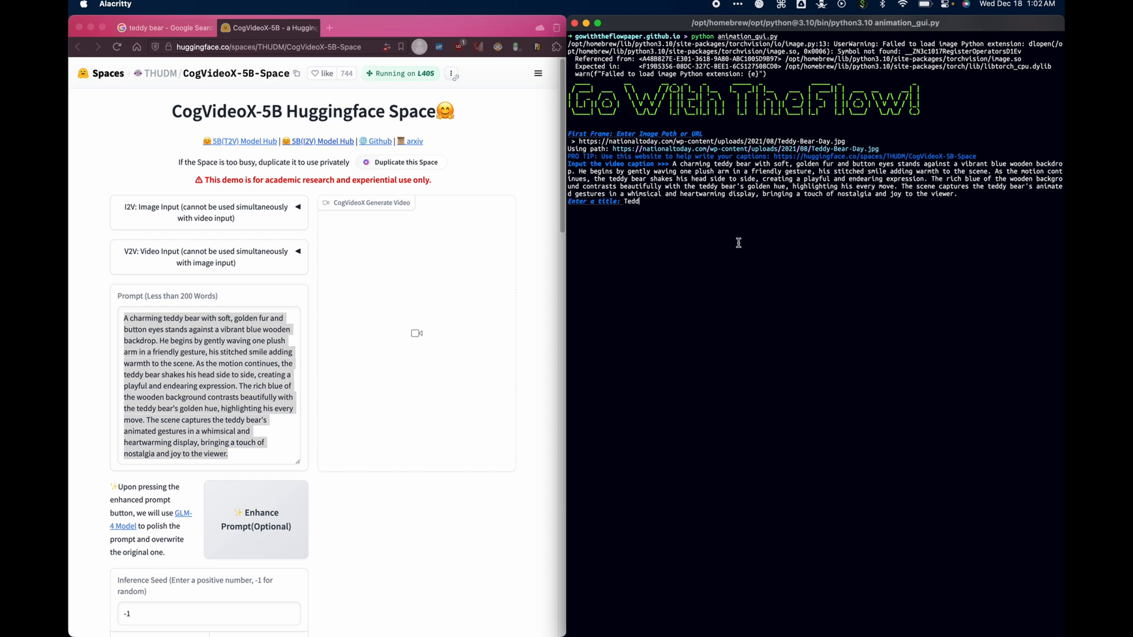
text(y)
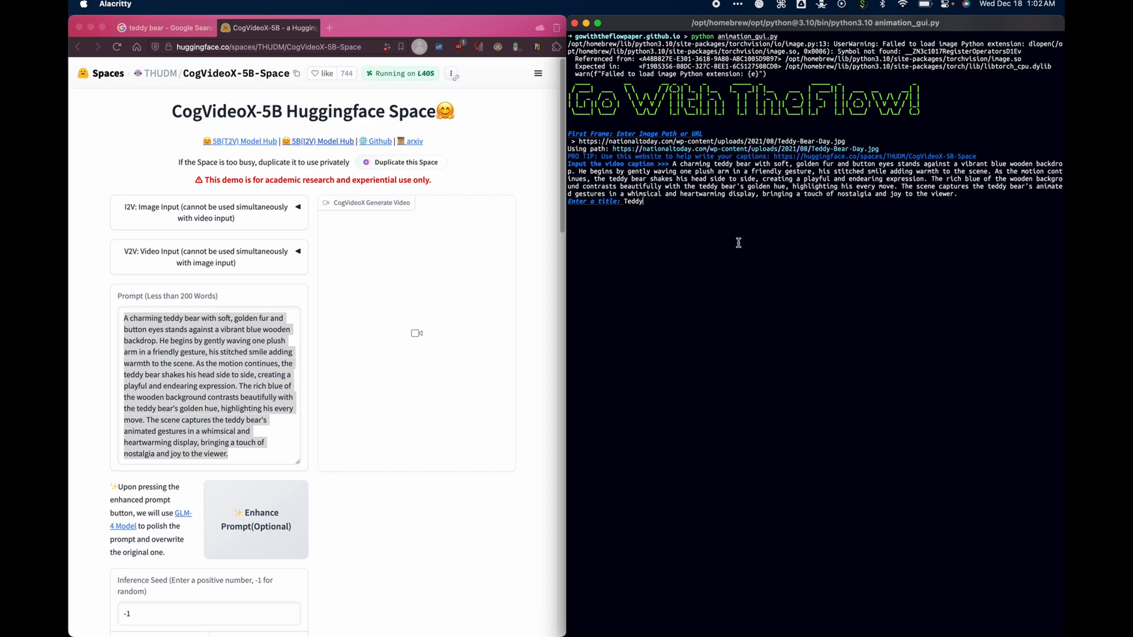
key(Return)
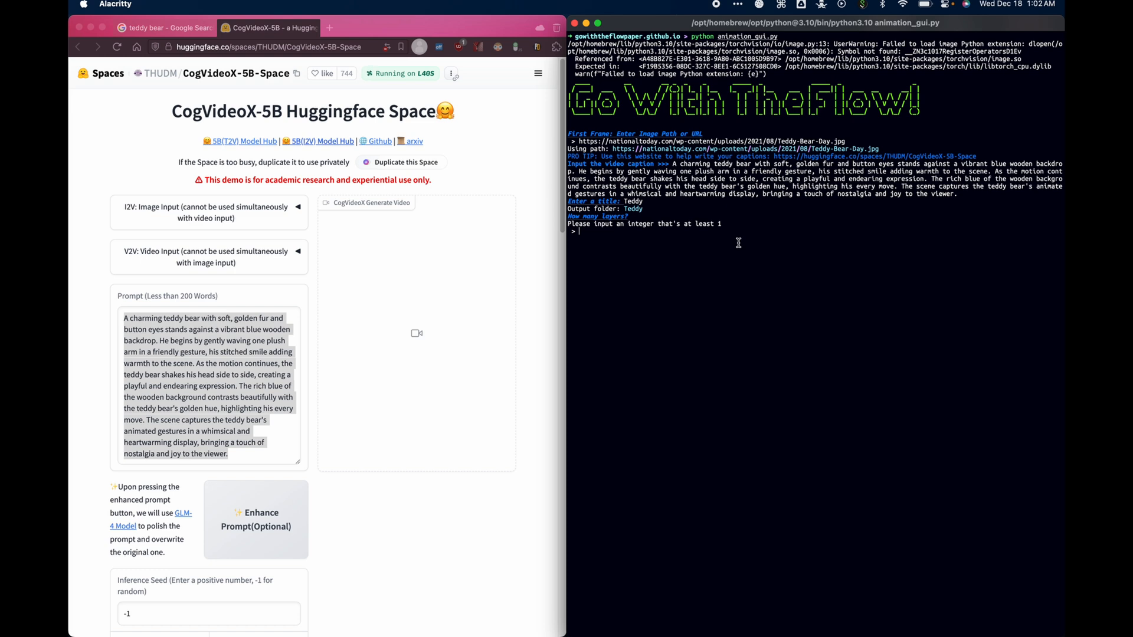
text(2)
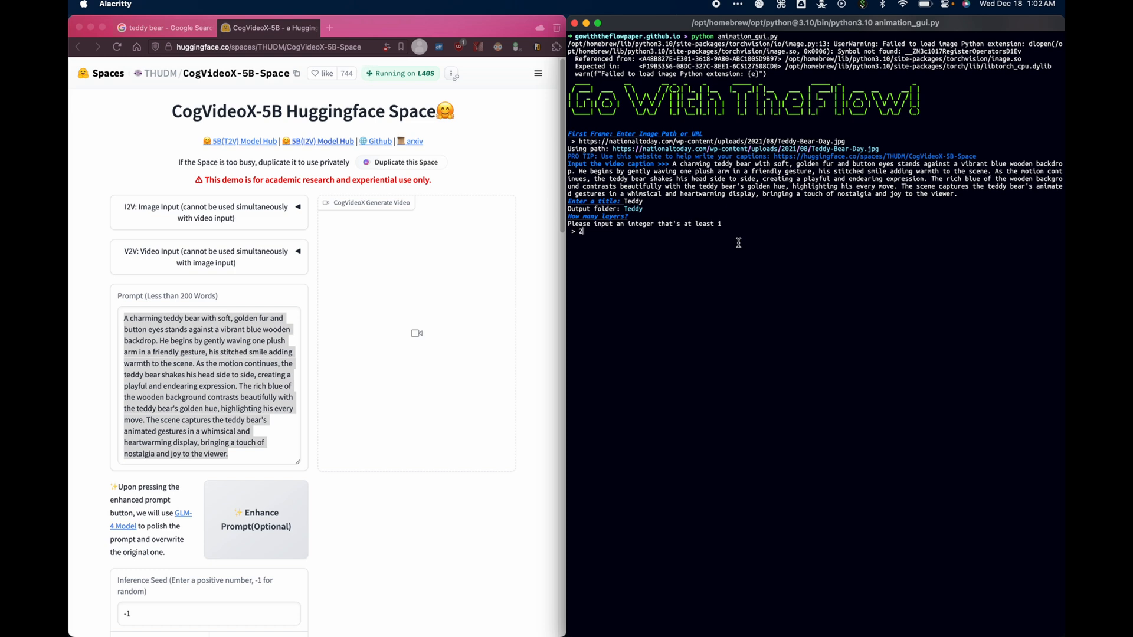
key(Return)
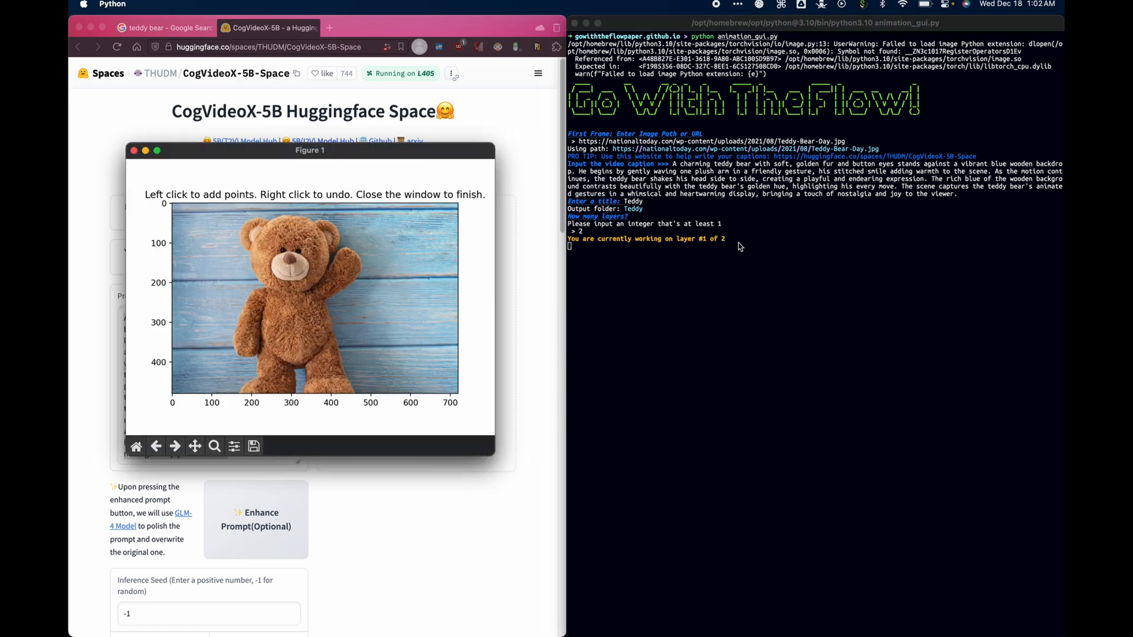
mouse_move(345, 271)
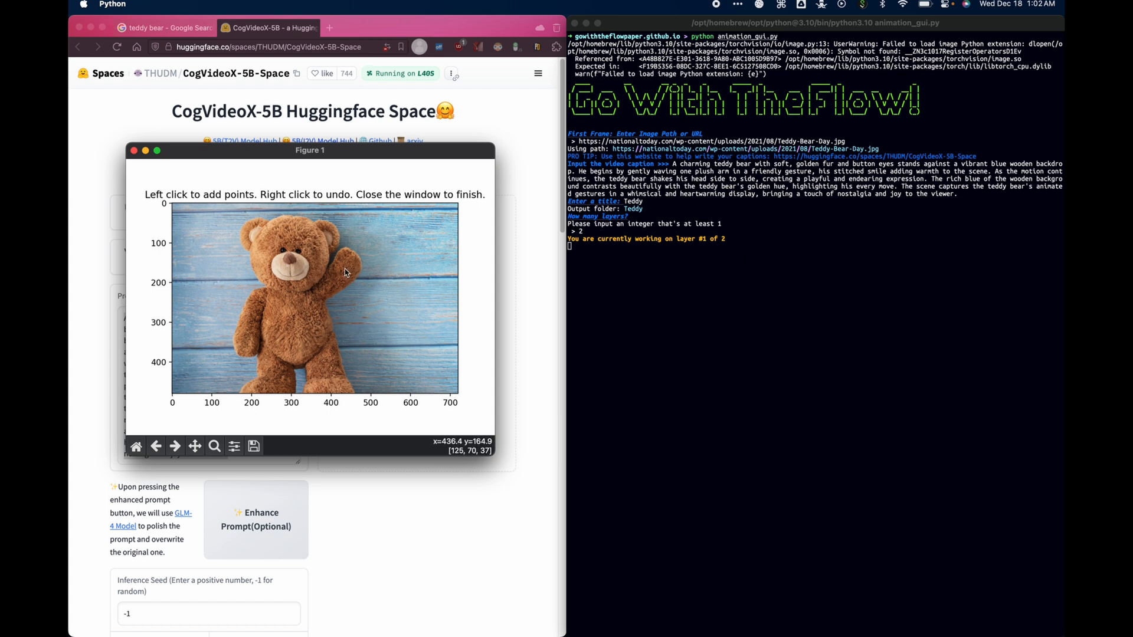
mouse_move(331, 270)
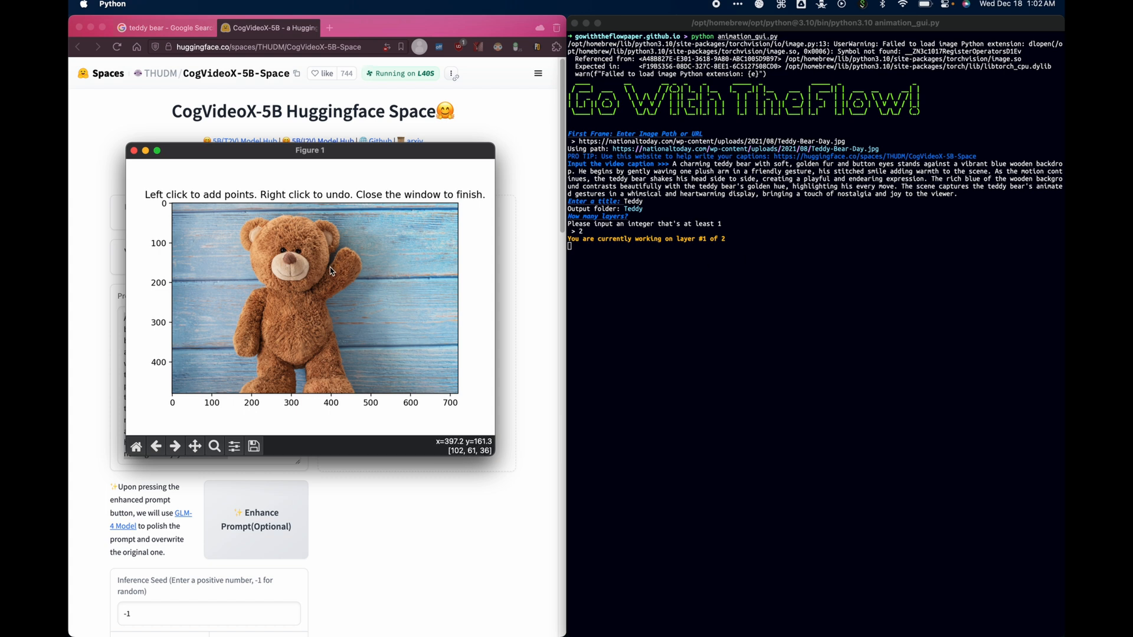
mouse_move(329, 271)
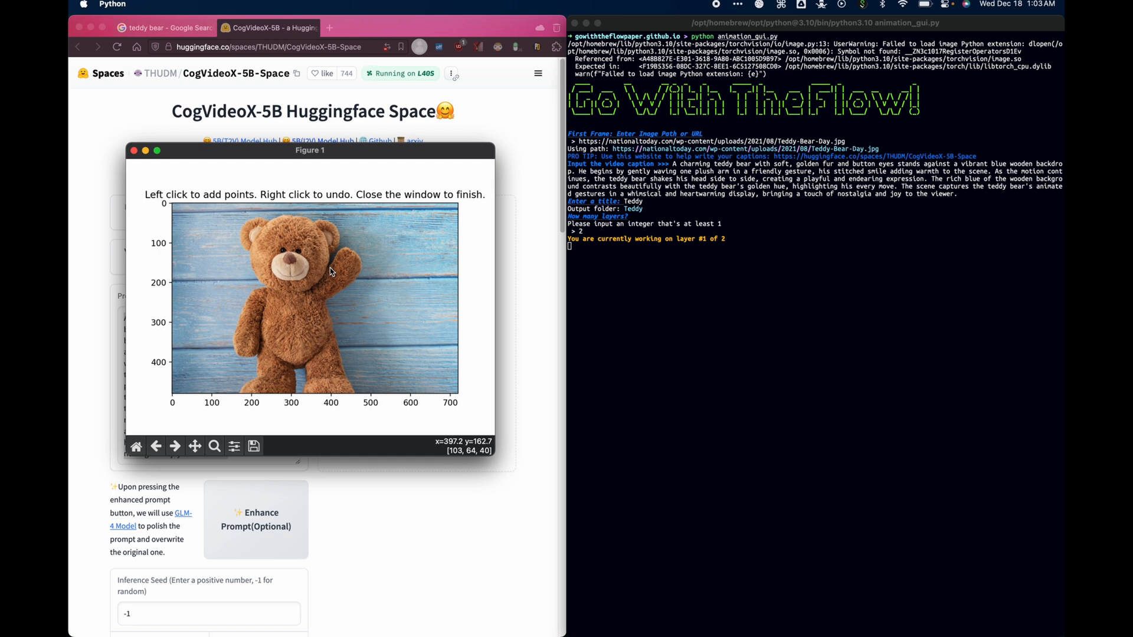
- Place layer 1 points around the bear's raised arm
click(340, 278)
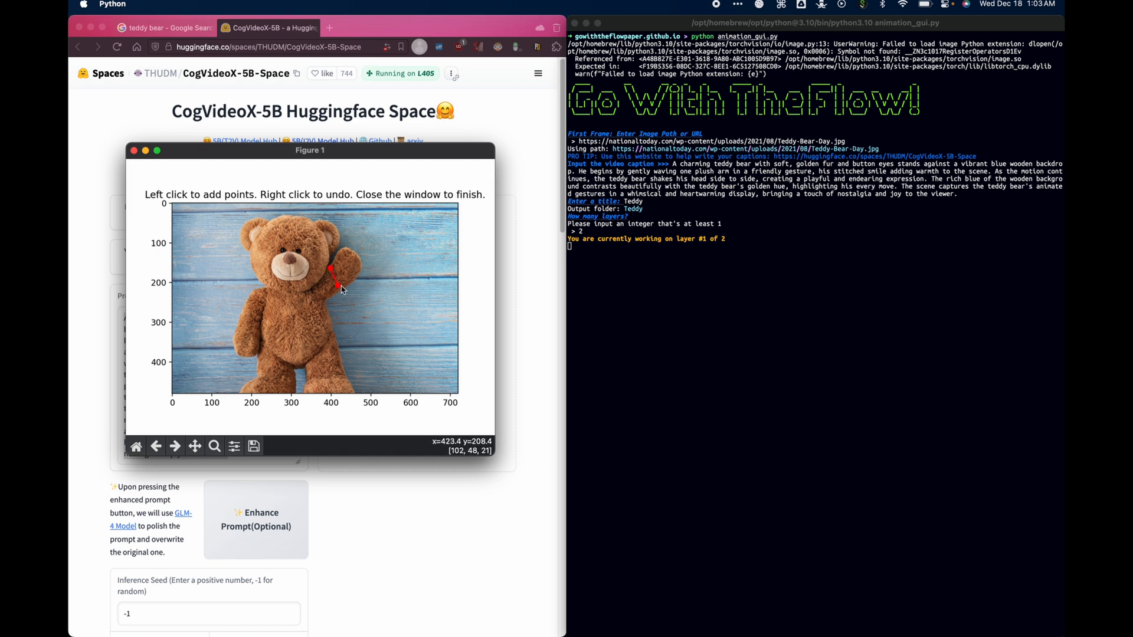
click(356, 264)
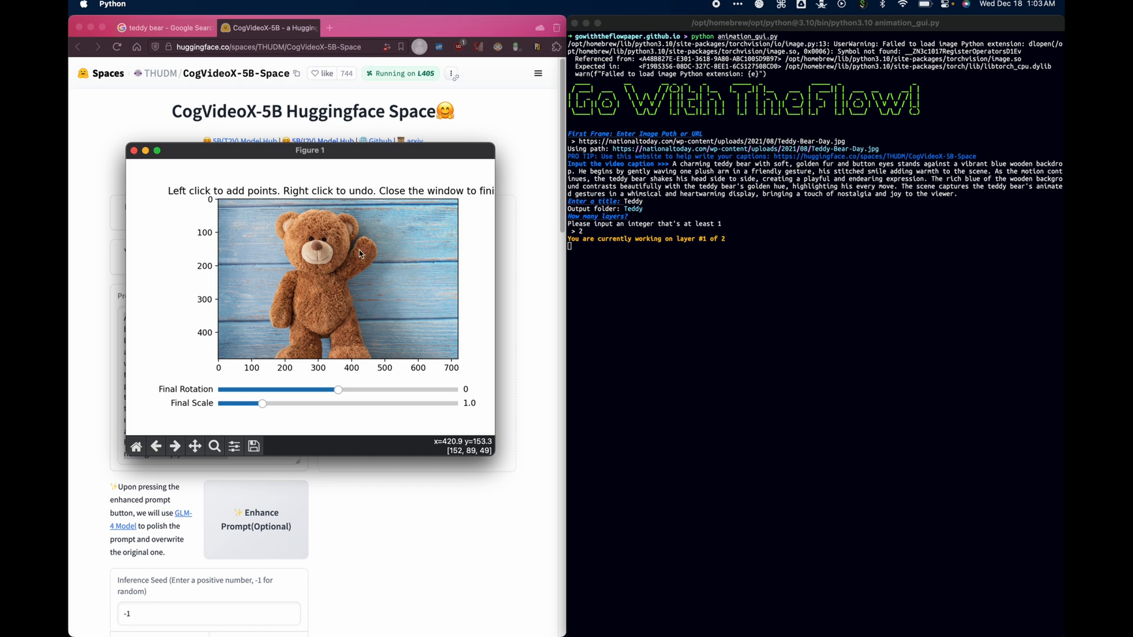
- Draw the arm's motion path, undoing the long rightward point for a short wave
click(364, 255)
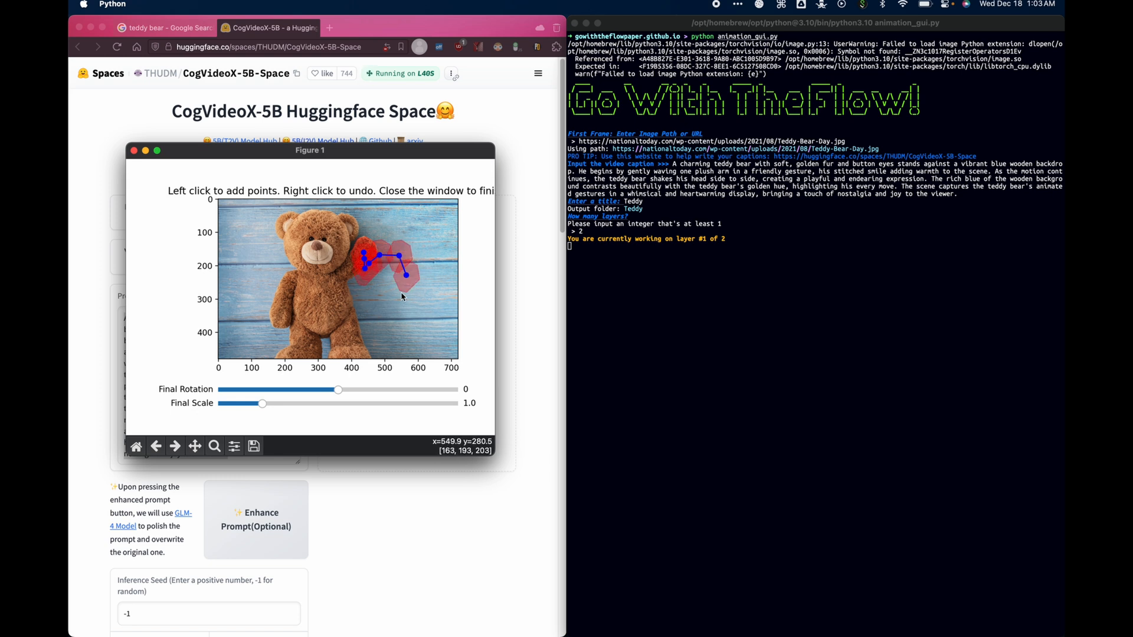
click(290, 240)
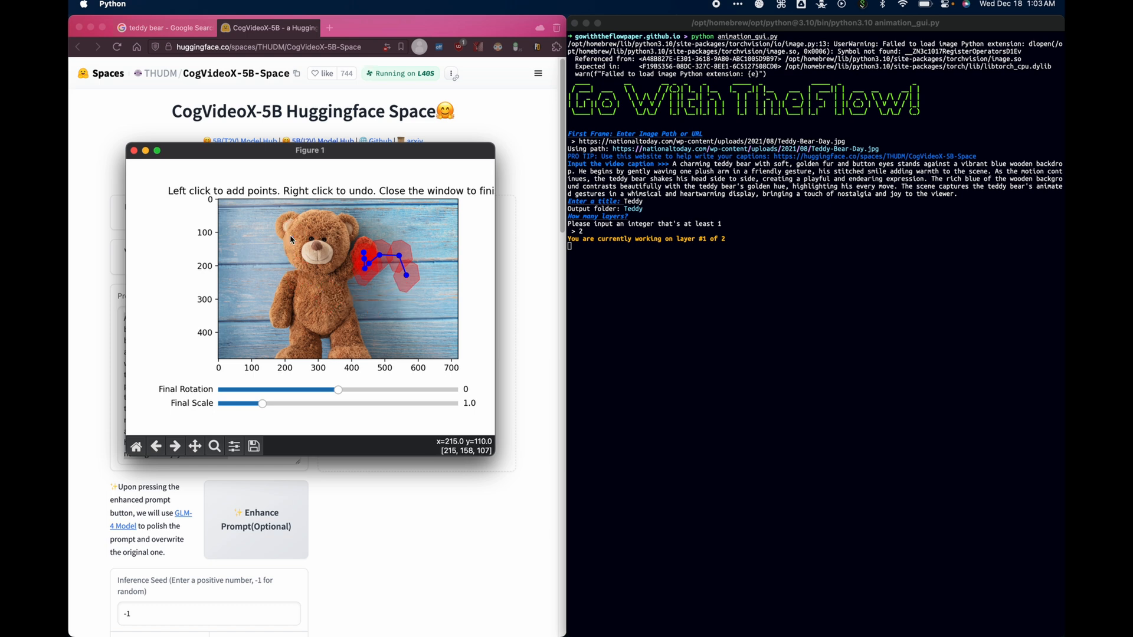
right_click(365, 268)
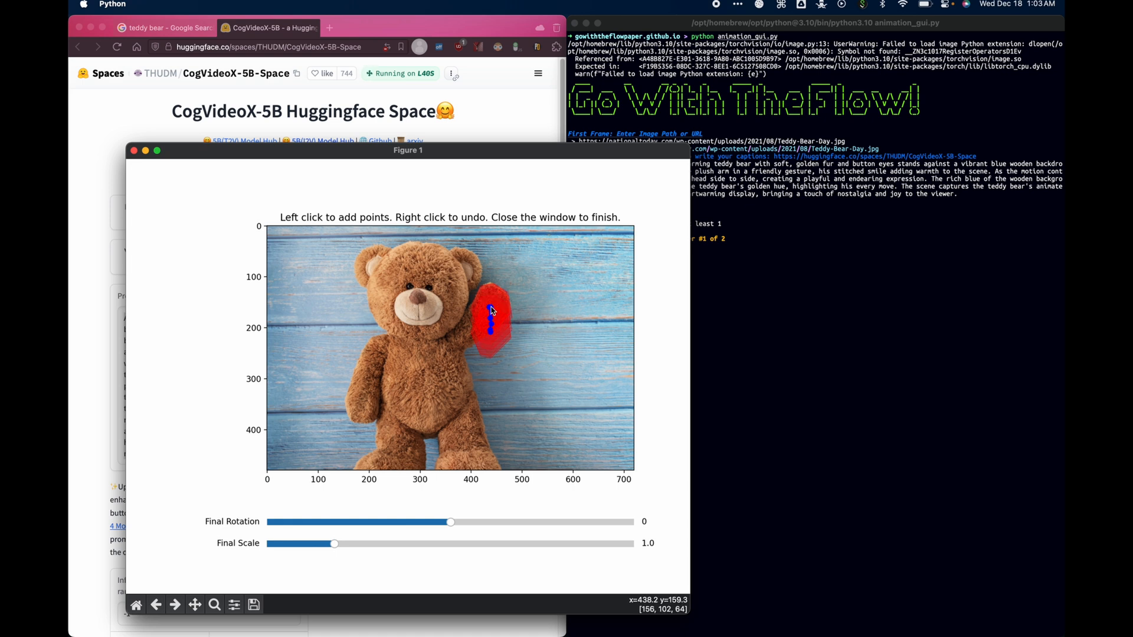
mouse_move(492, 311)
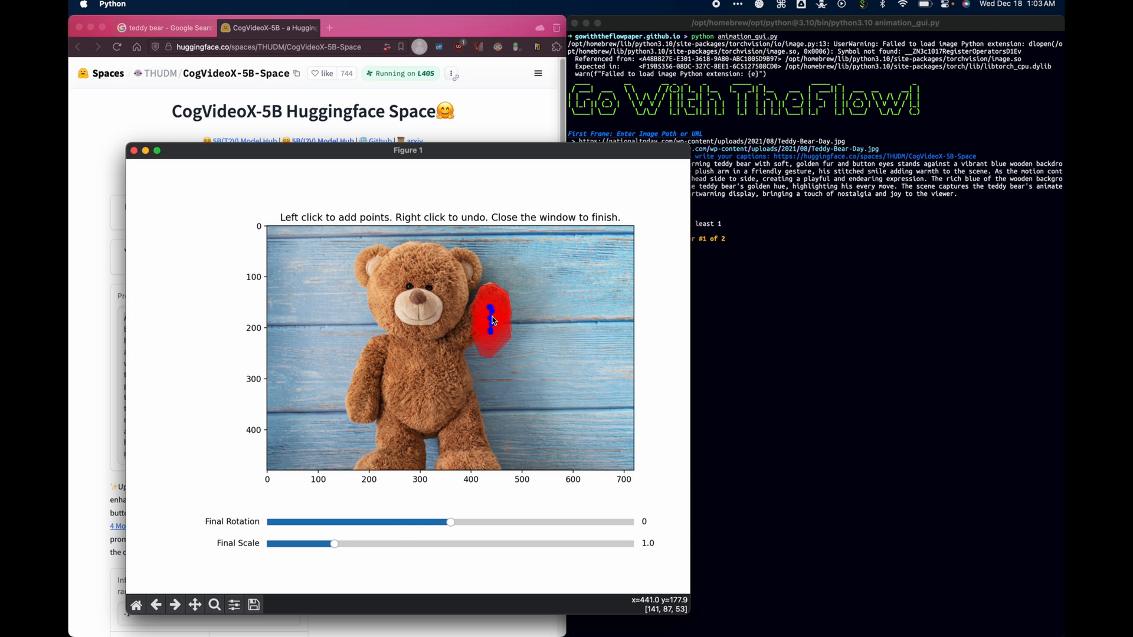
mouse_move(492, 333)
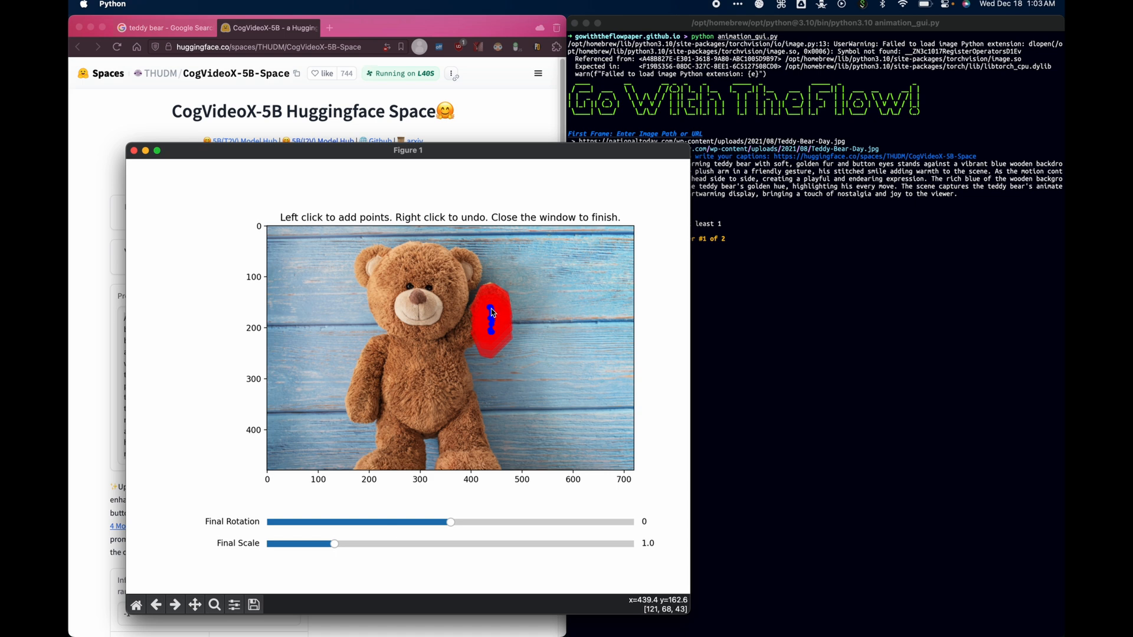
mouse_move(386, 294)
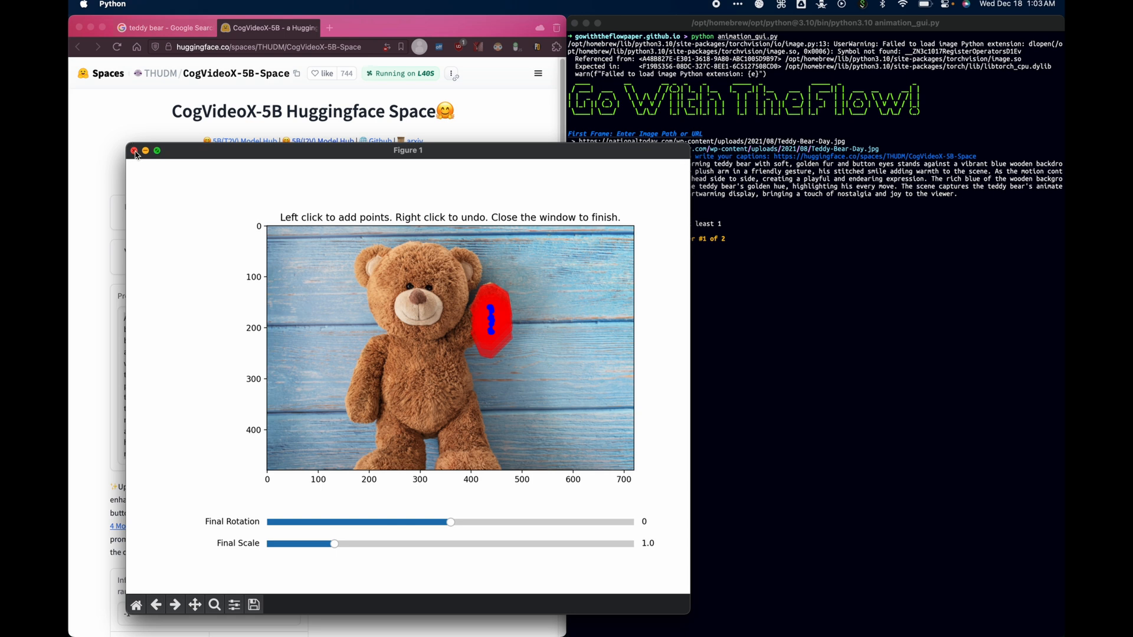
- Finish the arm layer and outline the bear's head as layer 2, undoing a stray chest point
click(134, 150)
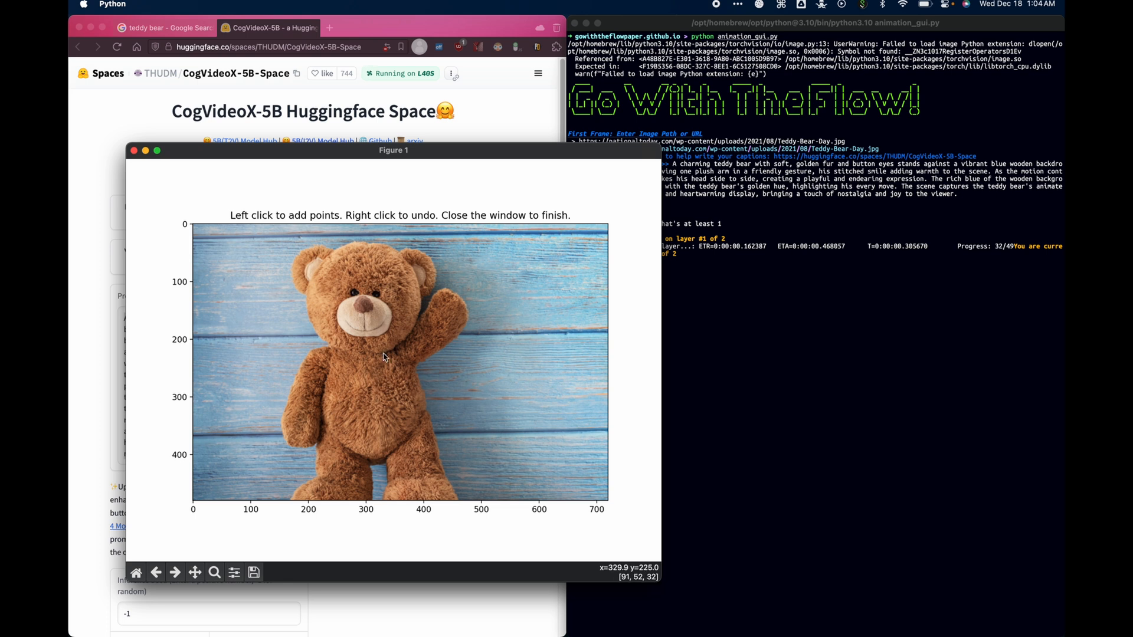
mouse_move(385, 356)
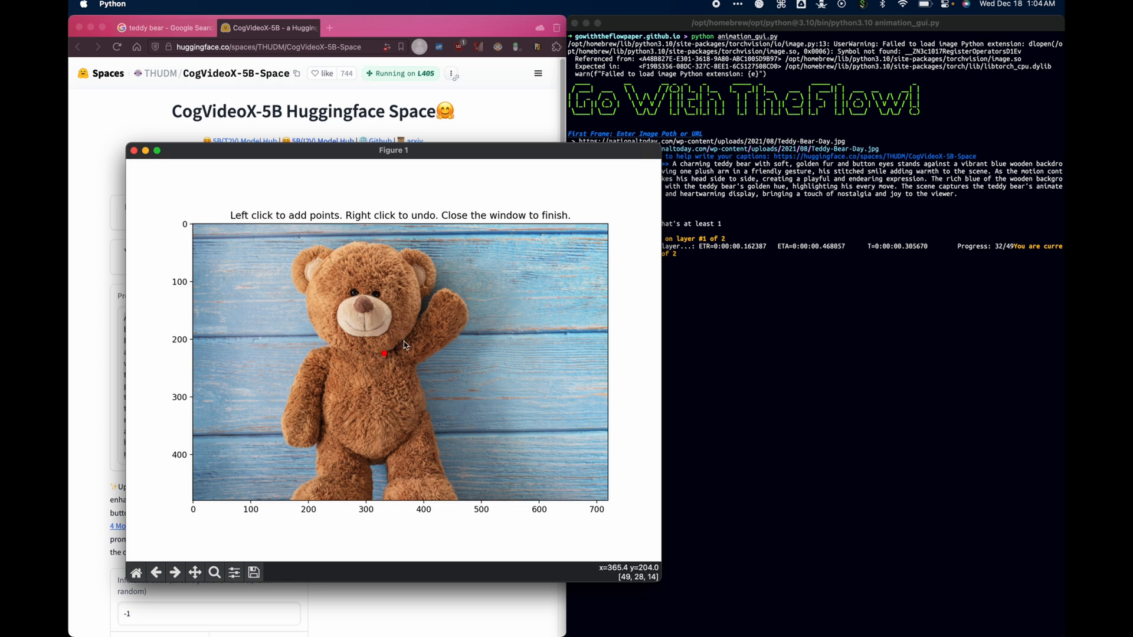
right_click(383, 354)
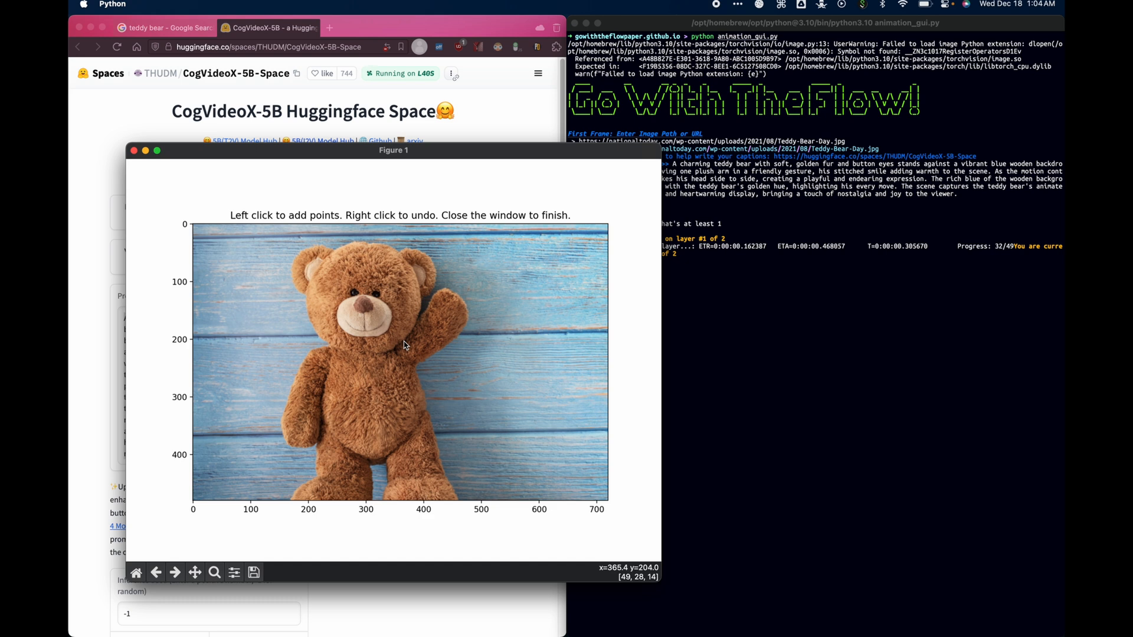
mouse_move(382, 350)
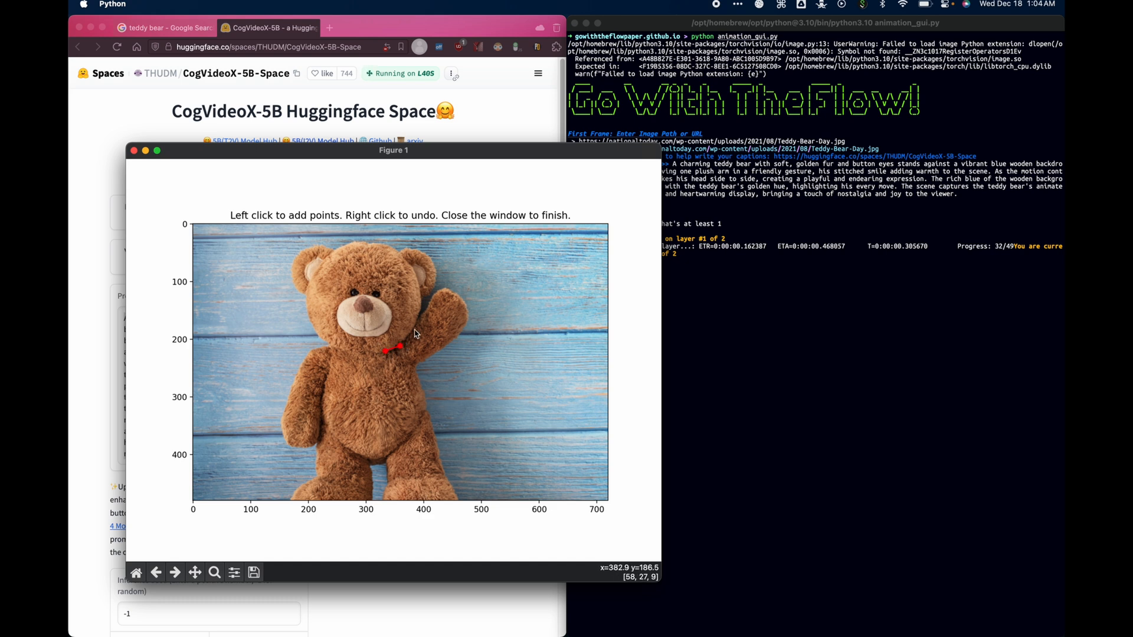
click(431, 295)
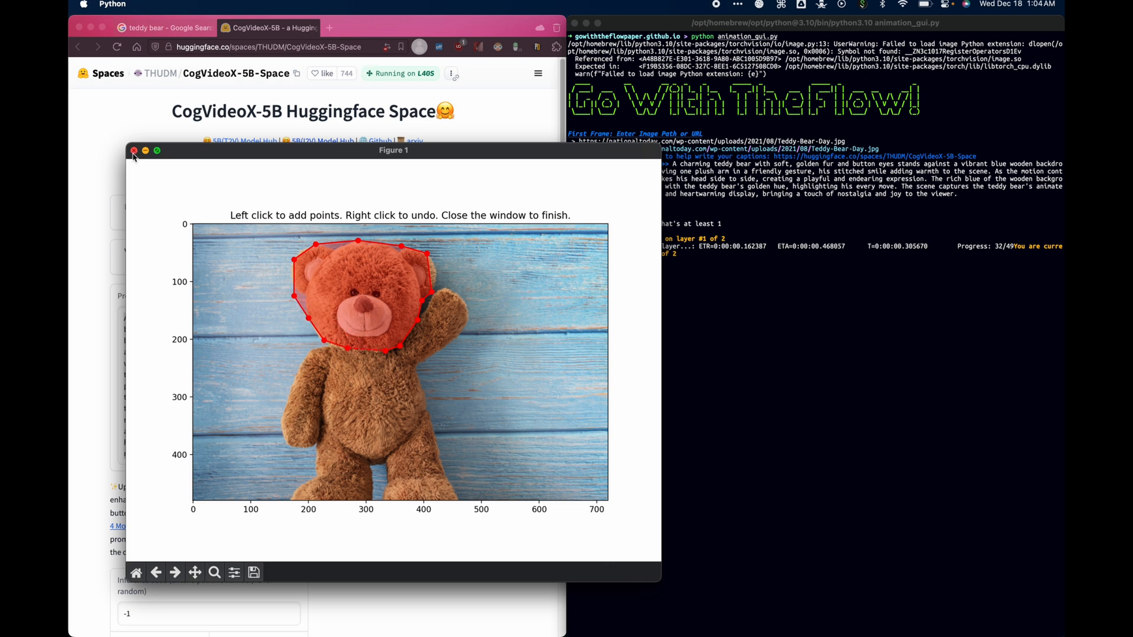
click(134, 151)
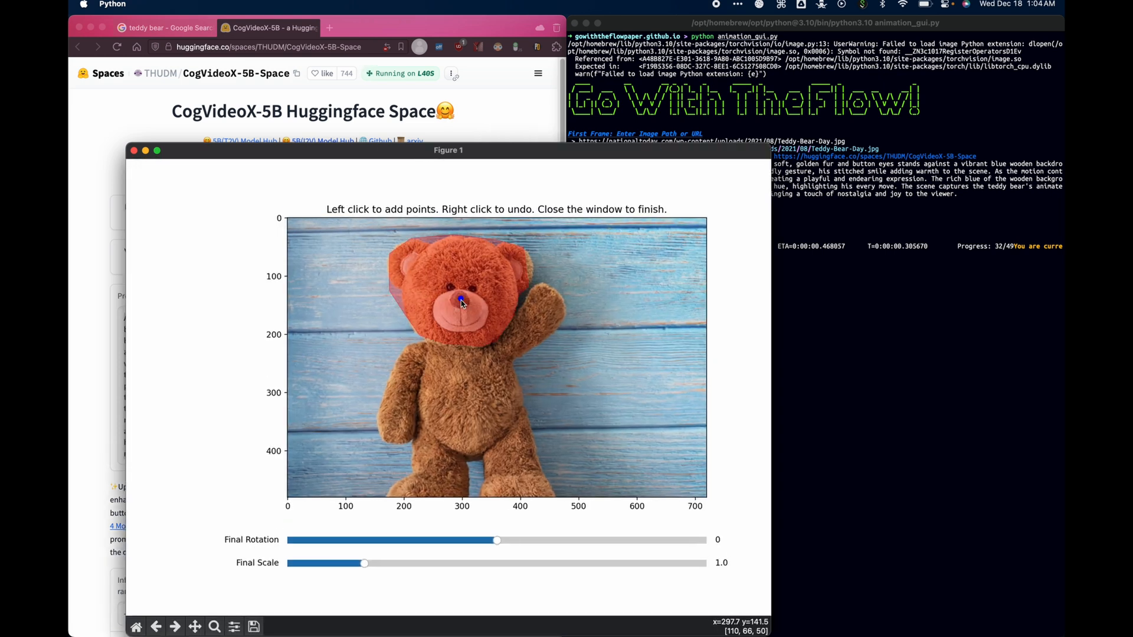
- Set the head's motion path at the nose with rotation 27.3 and scale 1.015, then start rendering
click(457, 302)
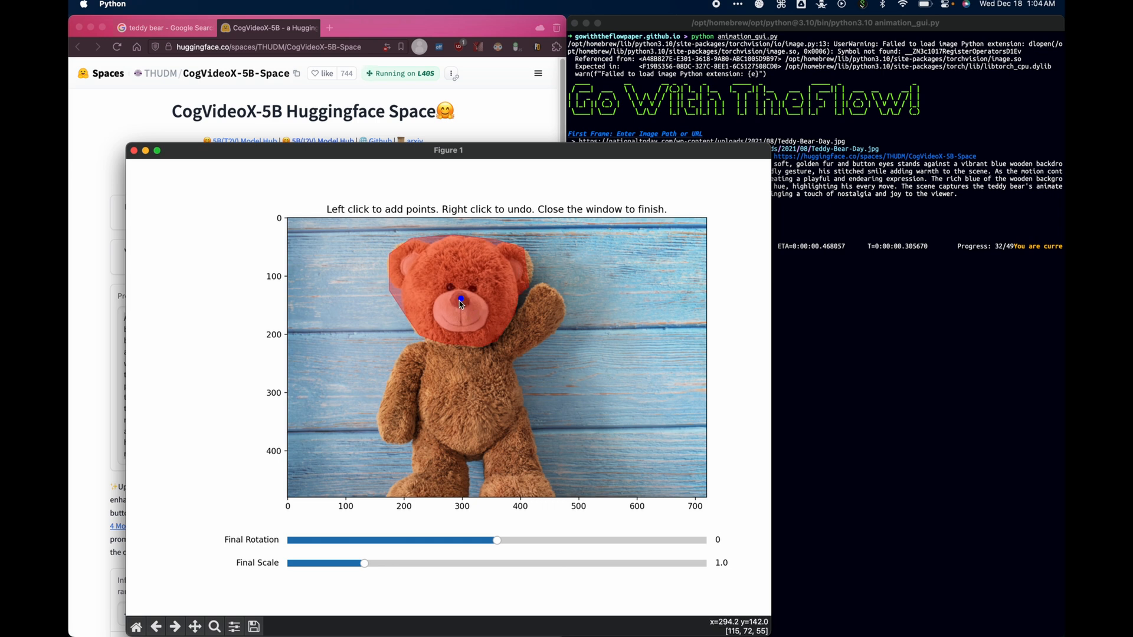
mouse_move(459, 302)
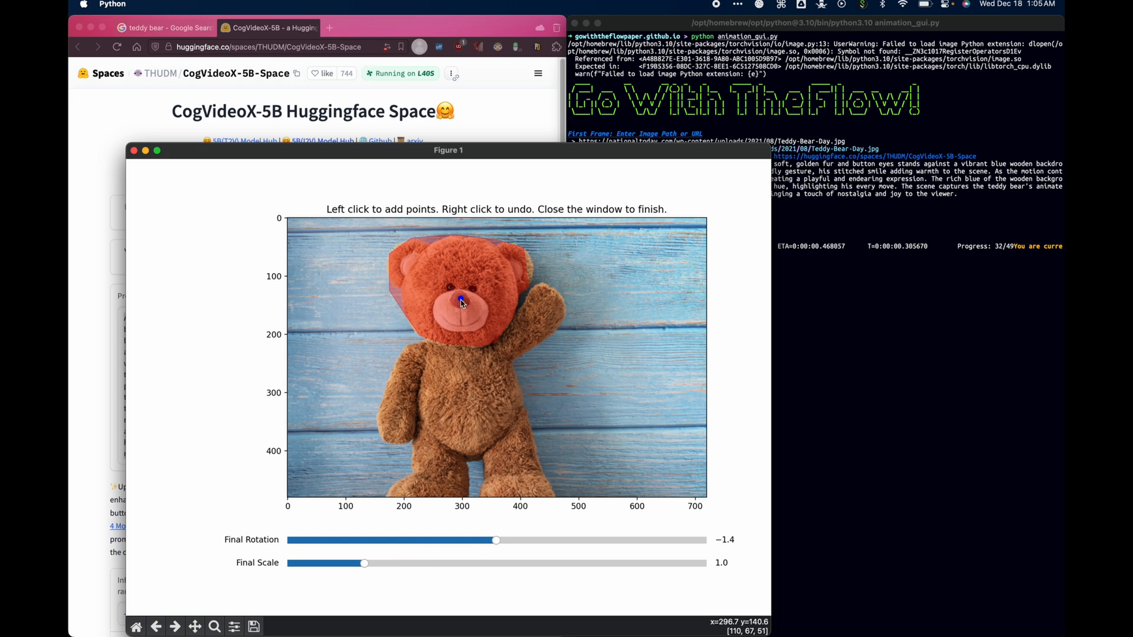
click(459, 300)
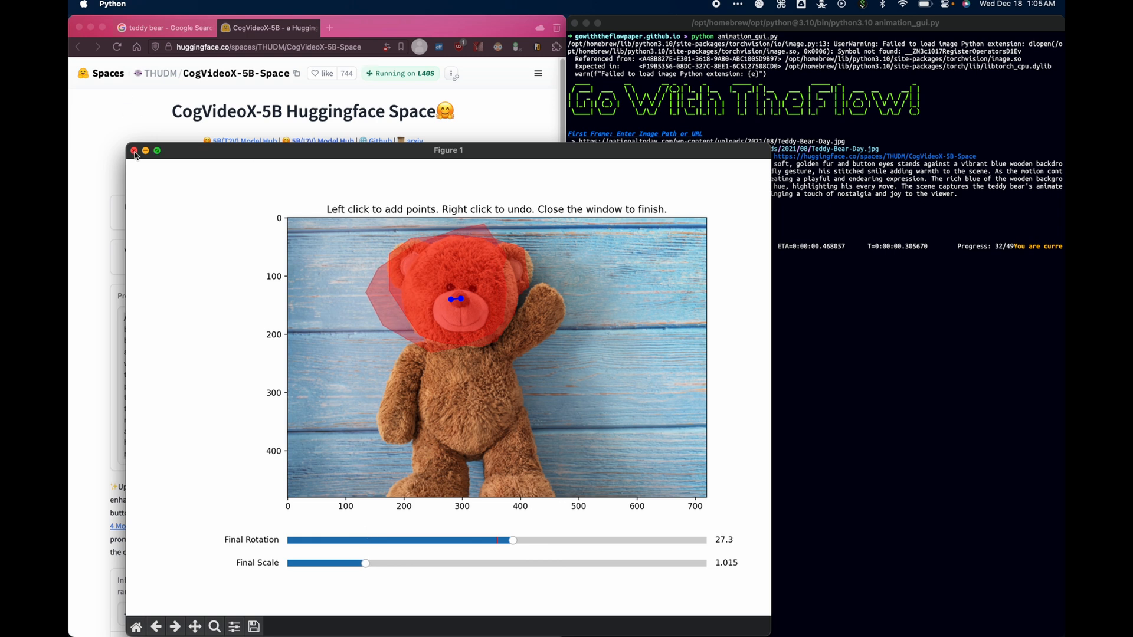
click(135, 151)
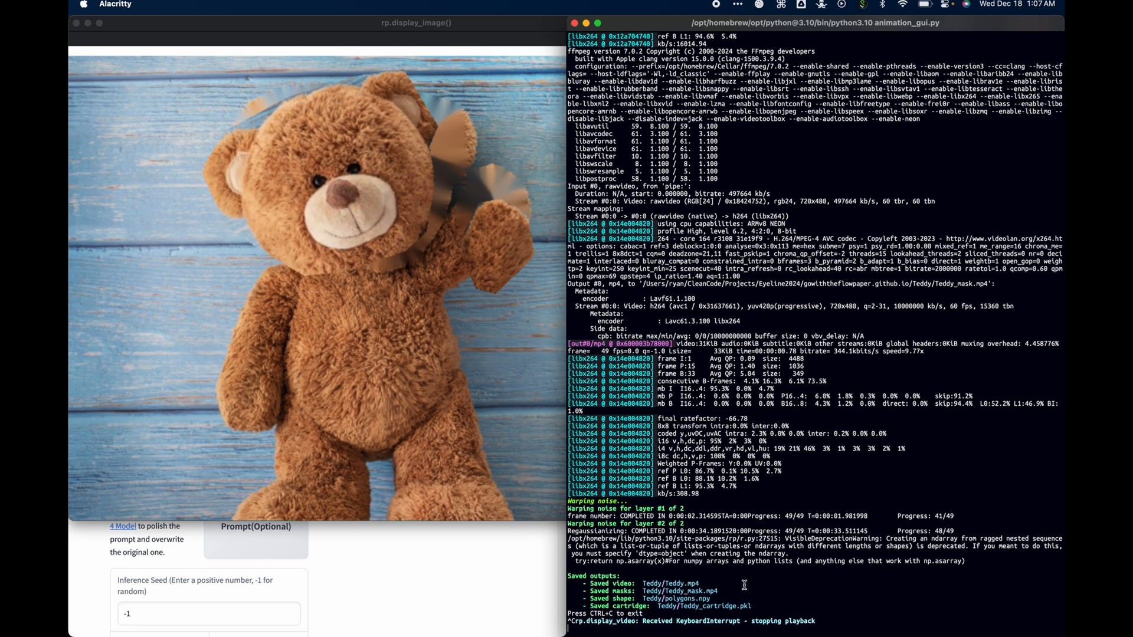
- Dismiss the finished Teddy animation preview after rendering saves the outputs
click(268, 28)
text(open)
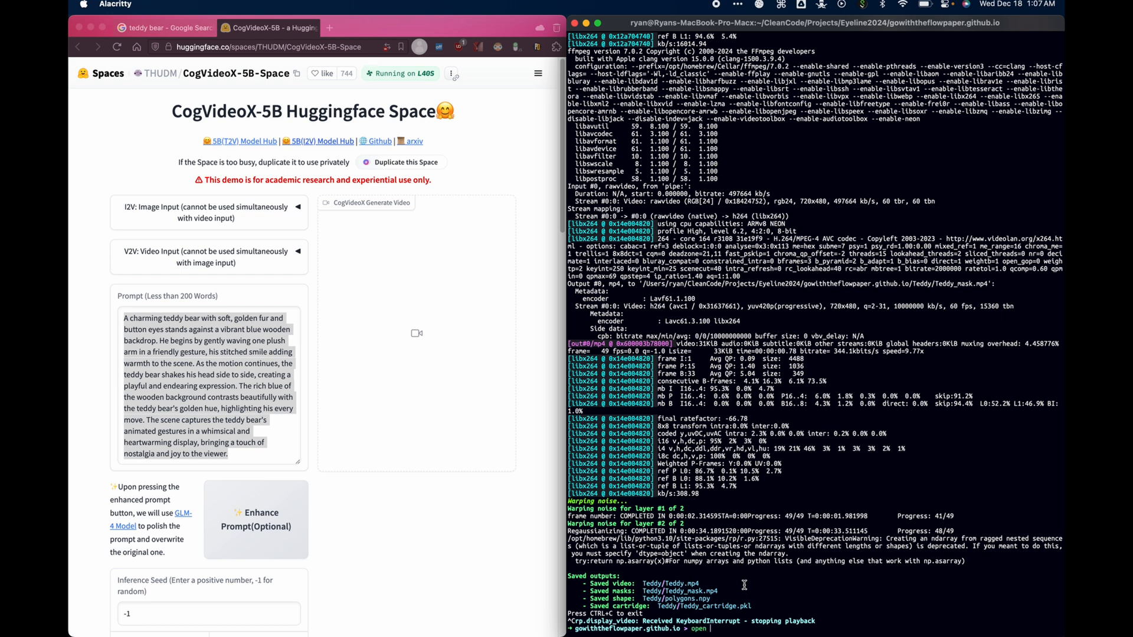
- Open the Teddy folder from the terminal, preview Teddy.mp4, then select Teddy_cartridge.pkl (143.9 MB)
text(Teddy)
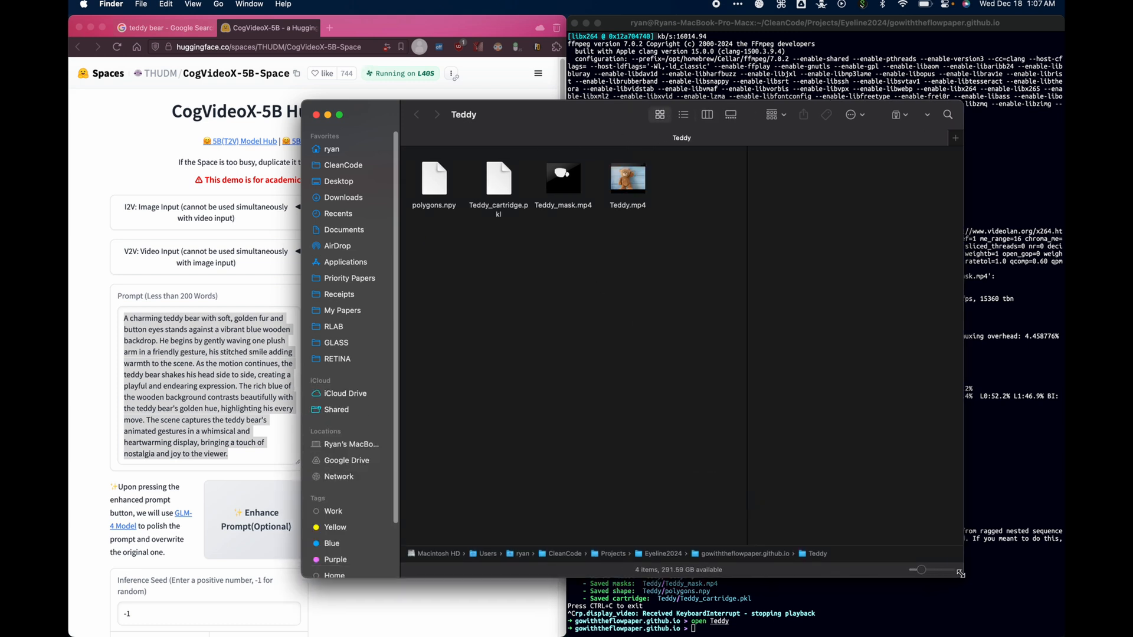
click(627, 179)
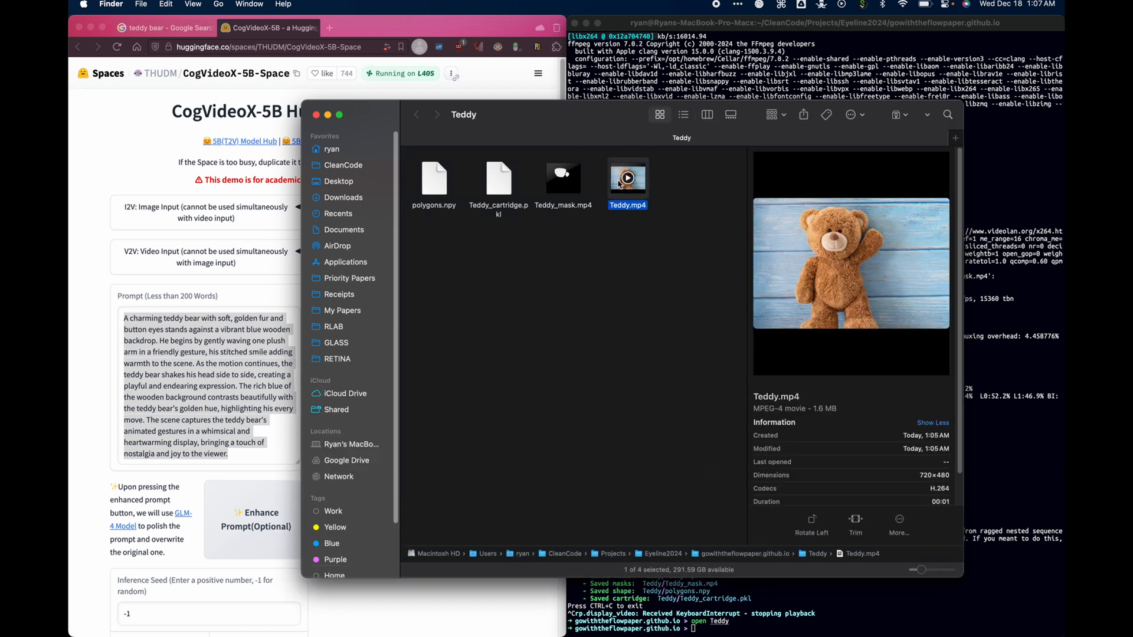
double_click(627, 178)
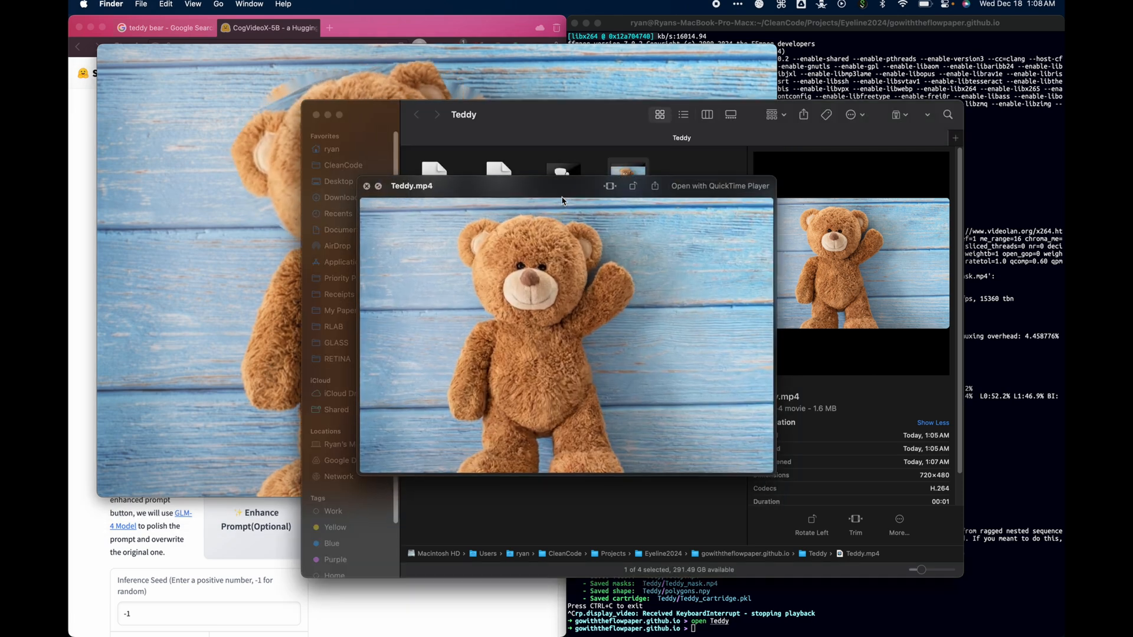
click(498, 178)
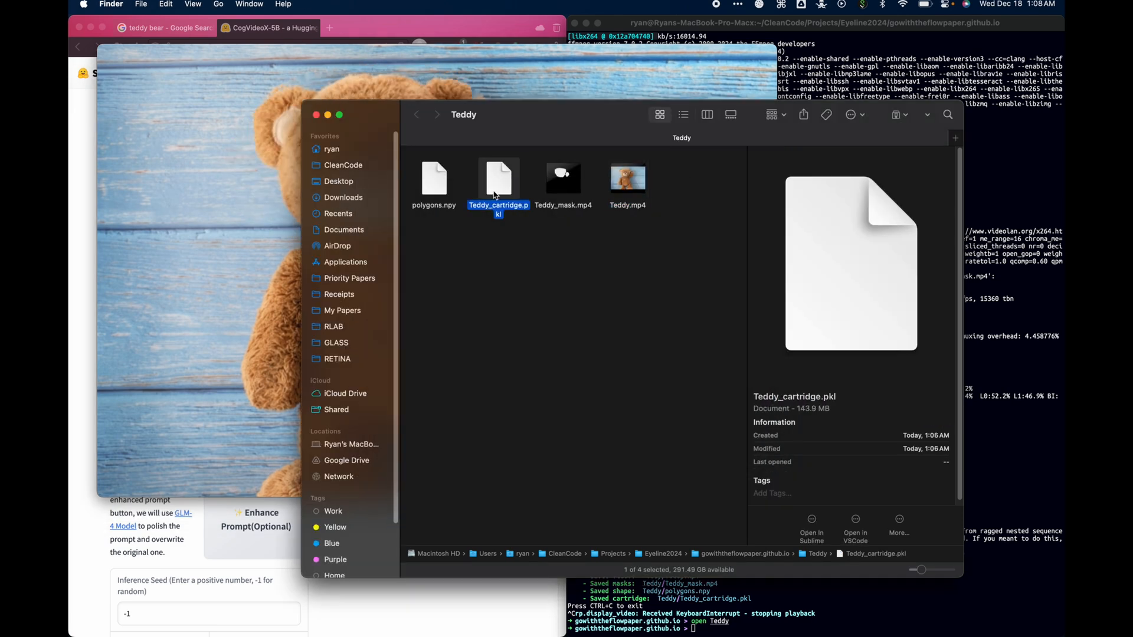
mouse_move(489, 173)
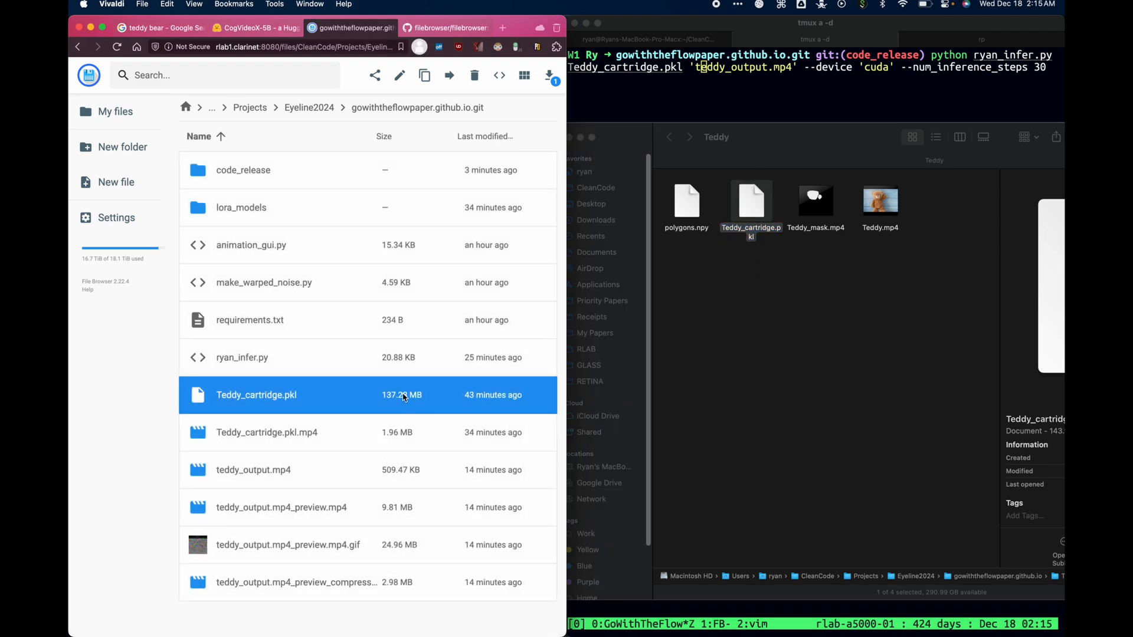
- Show the gowiththeflowpaper.github.io.git listing with Teddy_cartridge.pkl and select ryan_infer.py
click(448, 28)
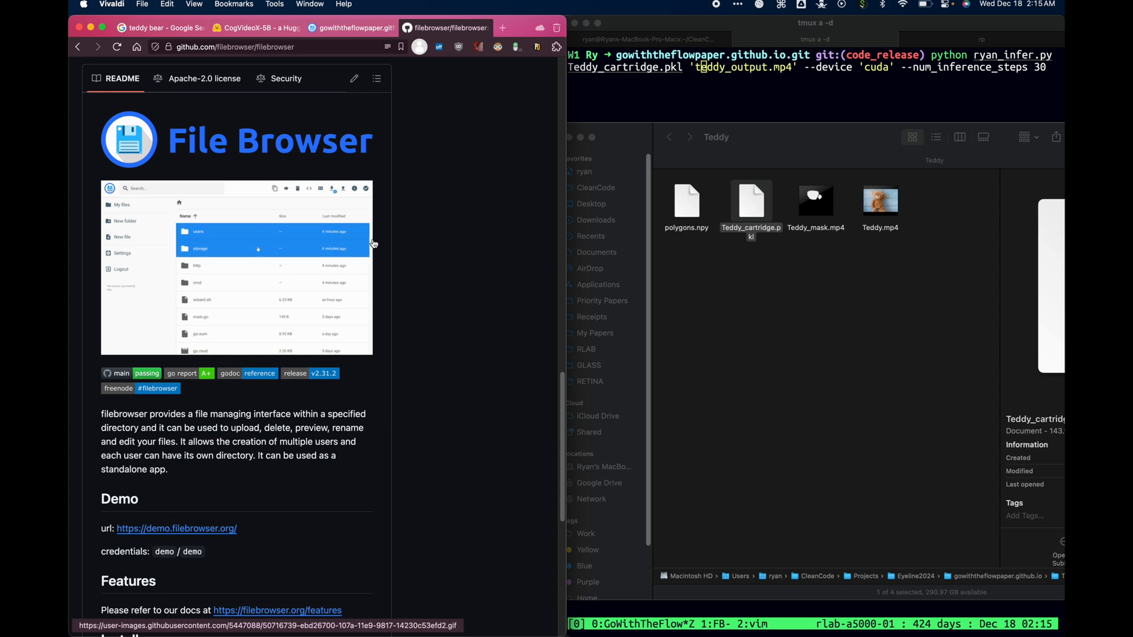
scroll(down, 3)
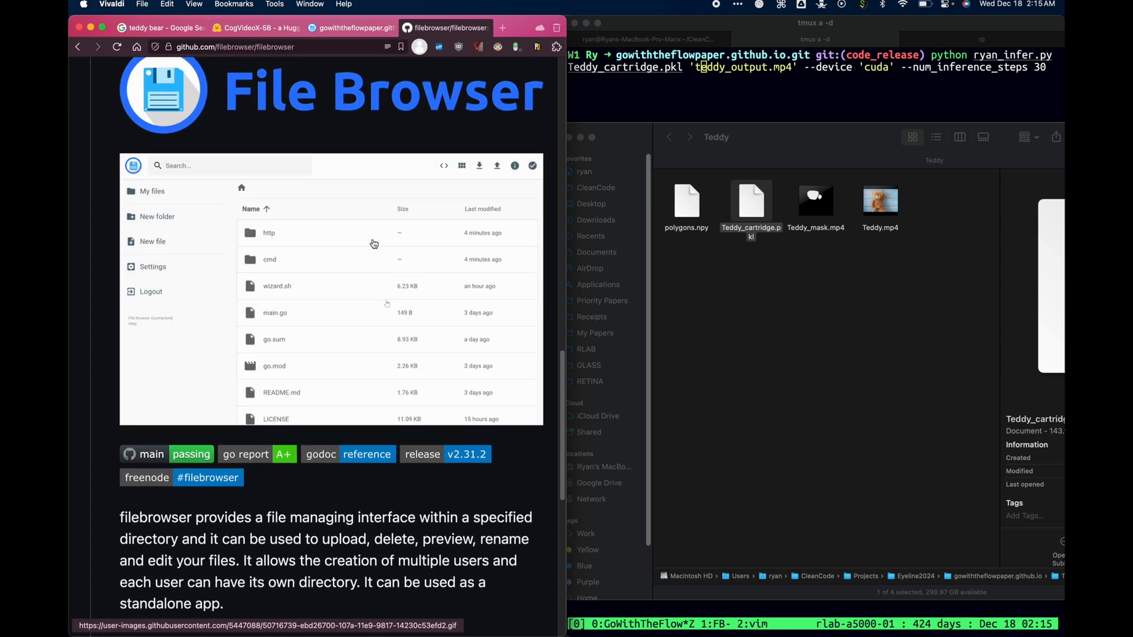
click(350, 28)
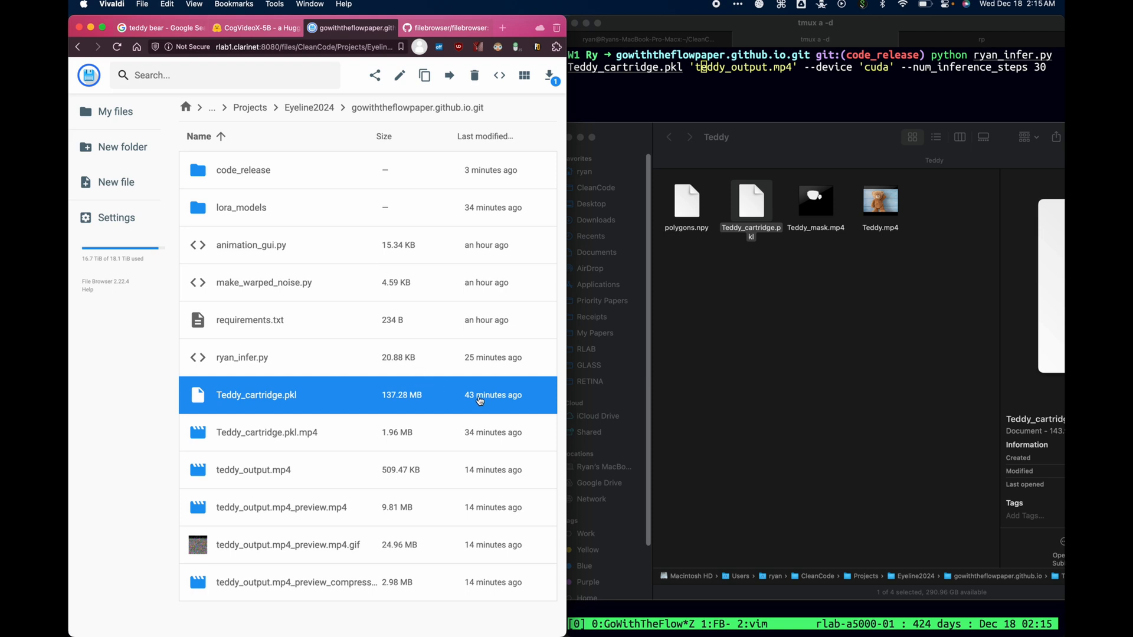
mouse_move(434, 265)
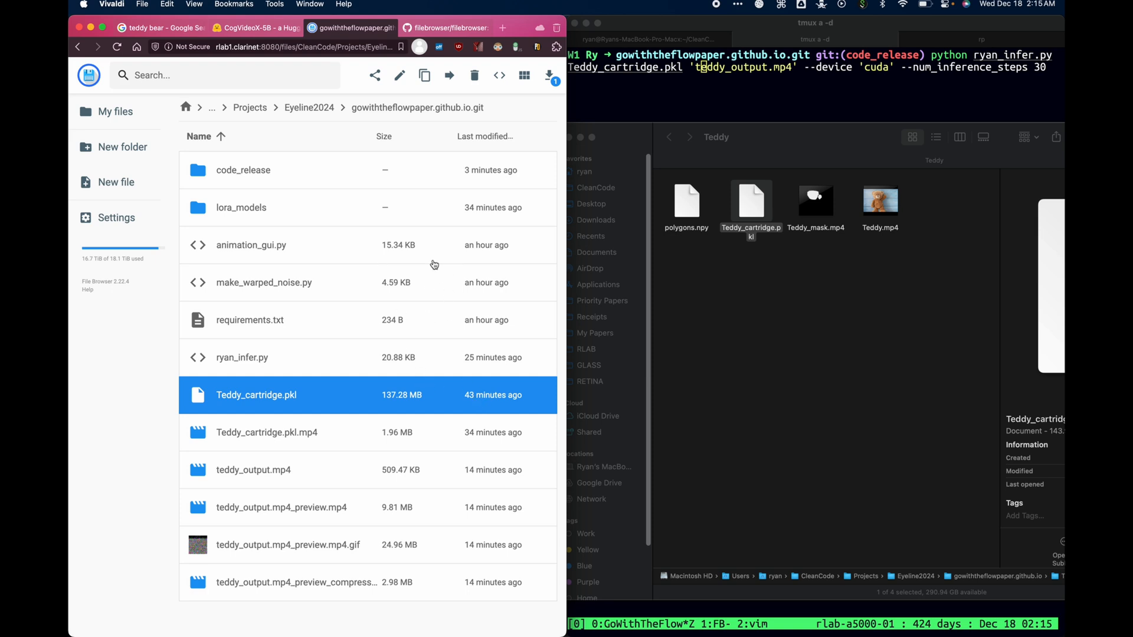
click(242, 357)
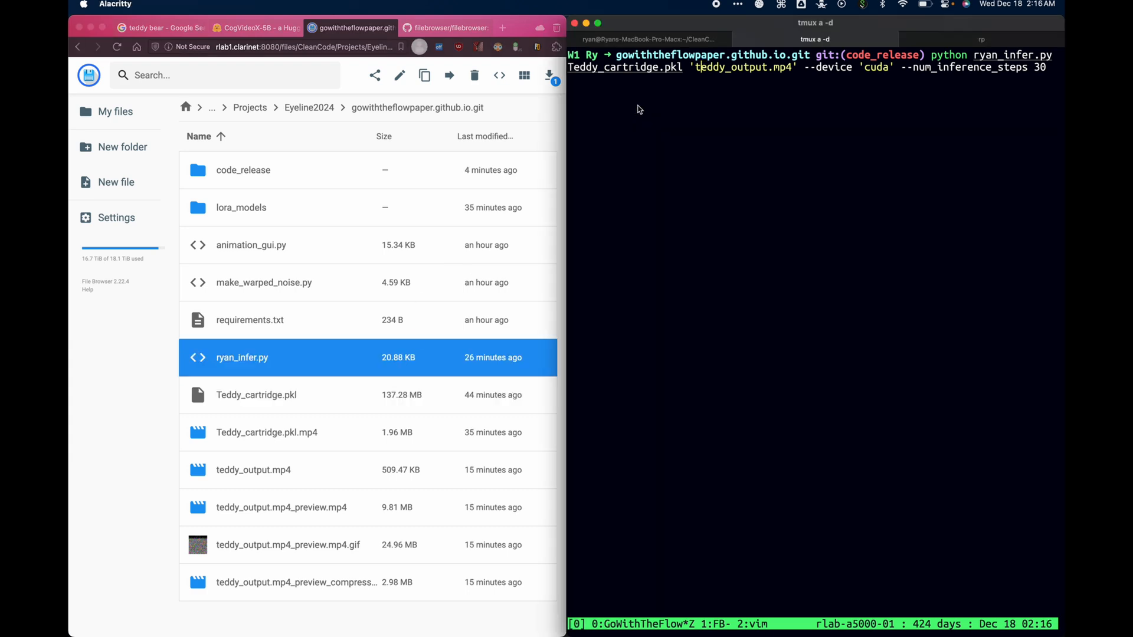
mouse_move(1026, 59)
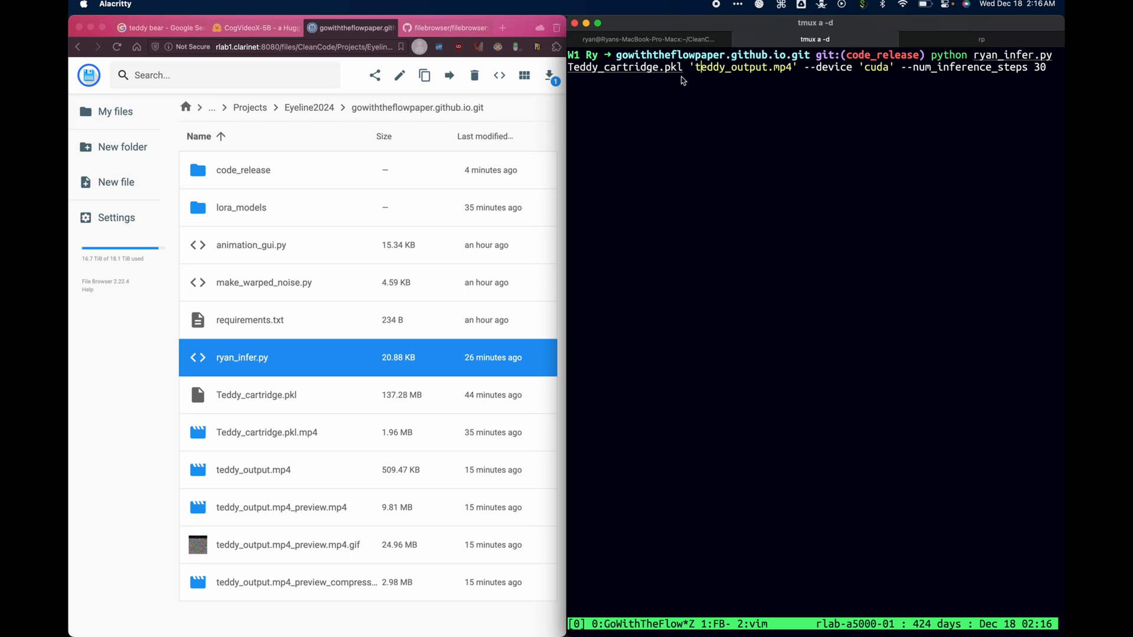
mouse_move(695, 75)
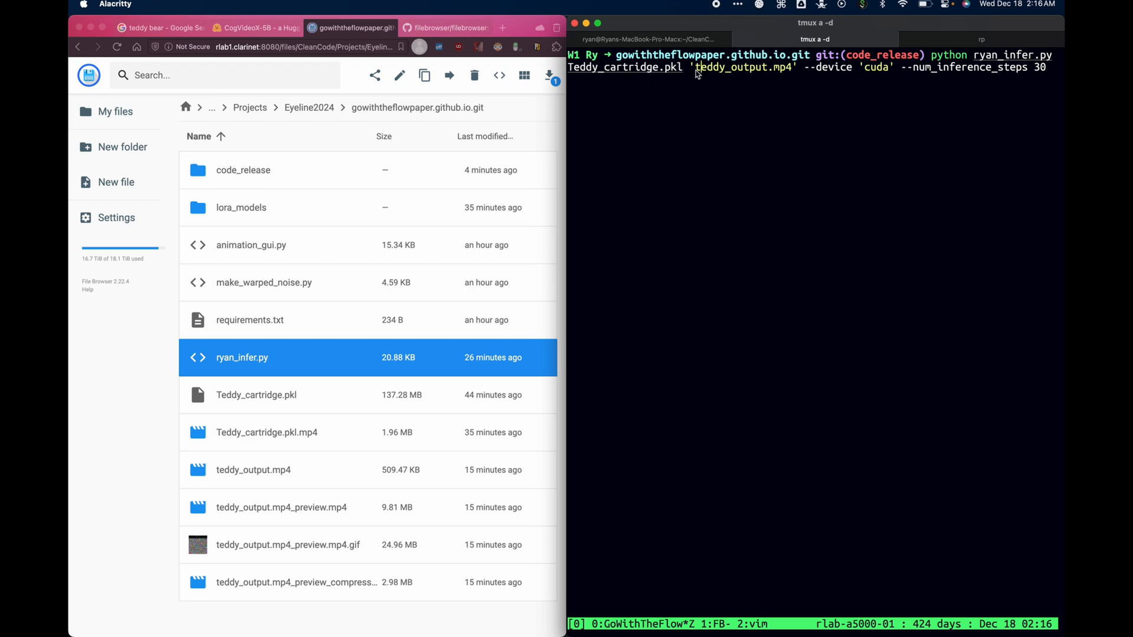
mouse_move(714, 73)
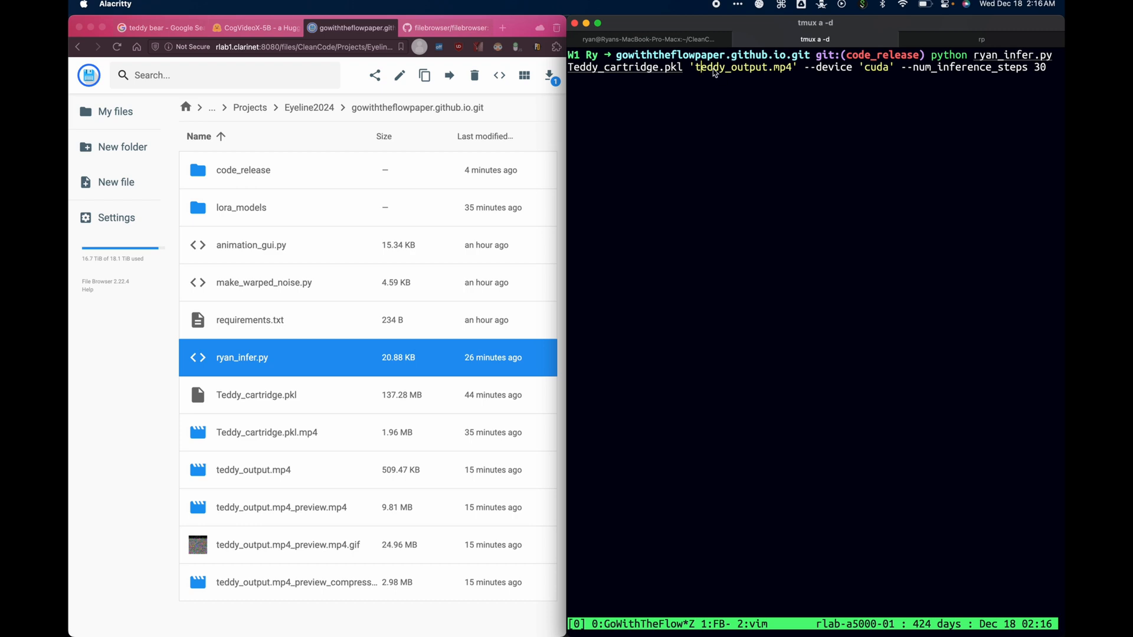
mouse_move(778, 70)
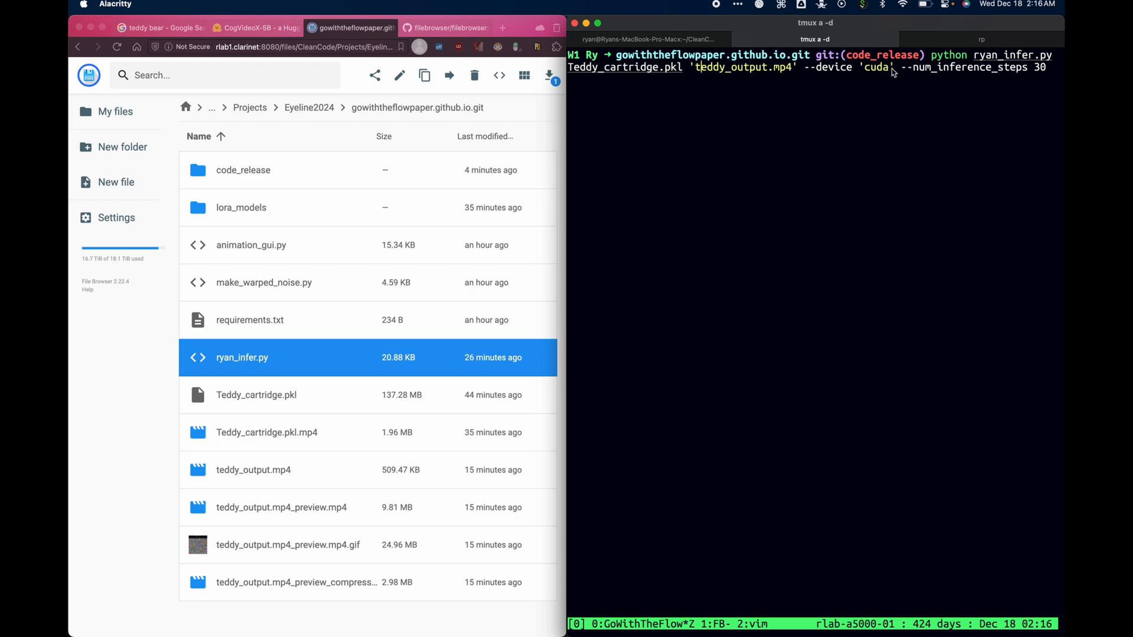
mouse_move(920, 72)
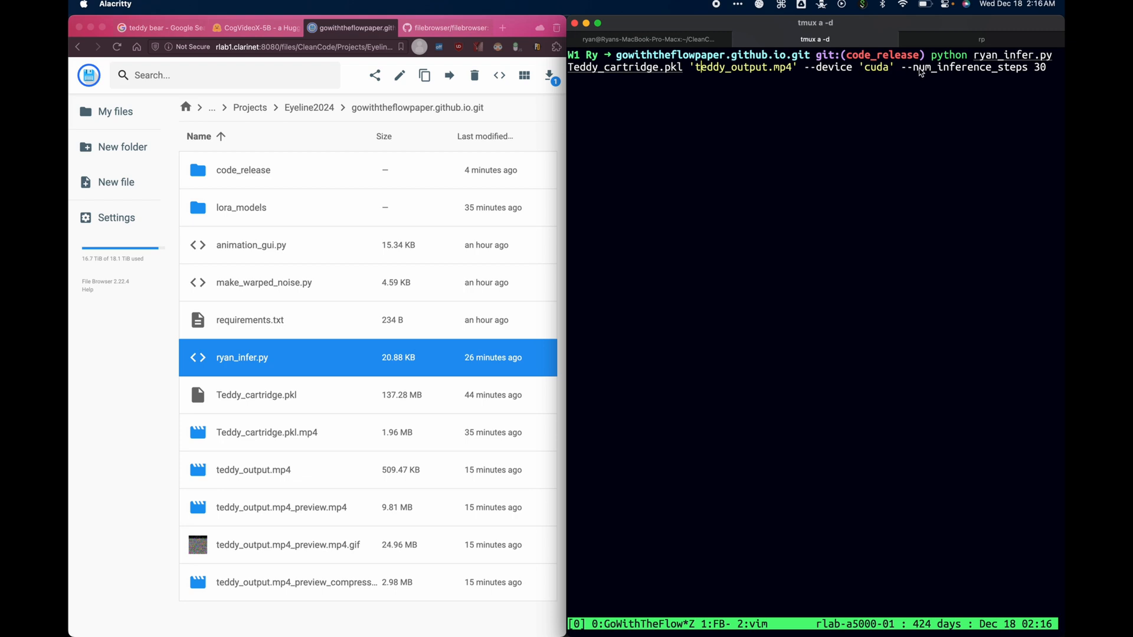
mouse_move(1016, 48)
text( --)
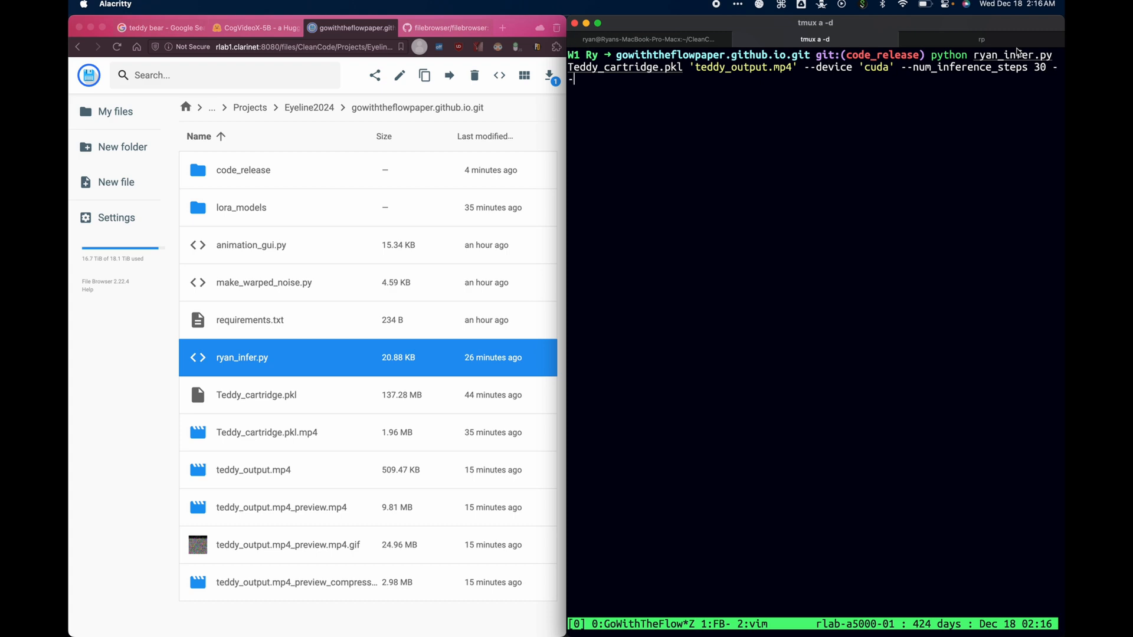
- Run ryan_infer.py on Teddy_cartridge.pkl with --degradation .5; it stops since teddy_output.mp4 exists
text(degrad)
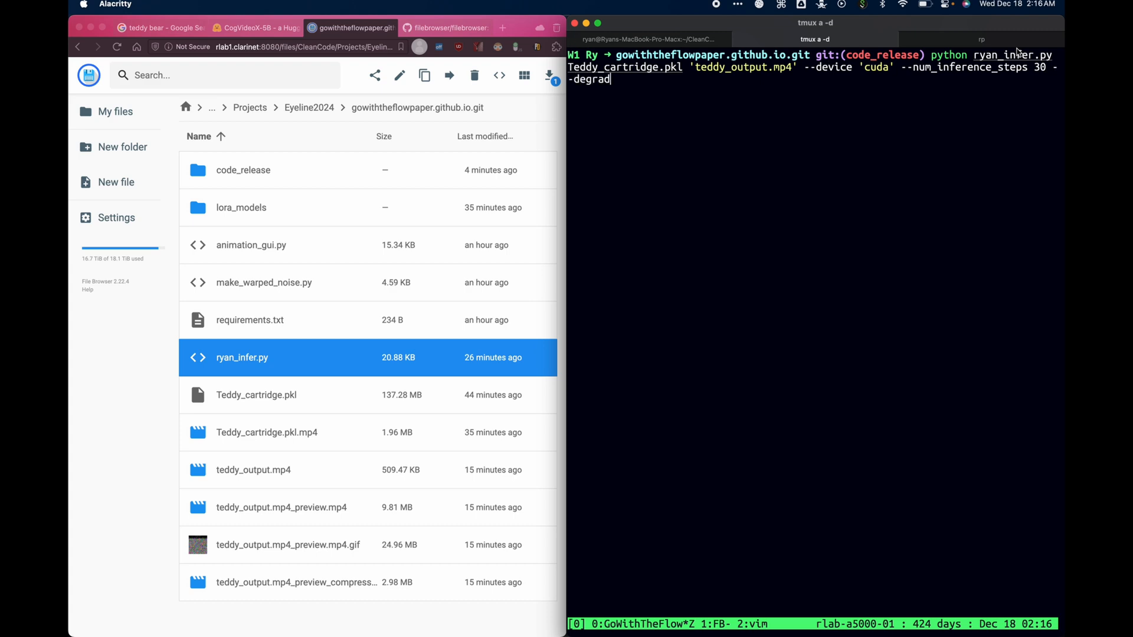
text(ation .5)
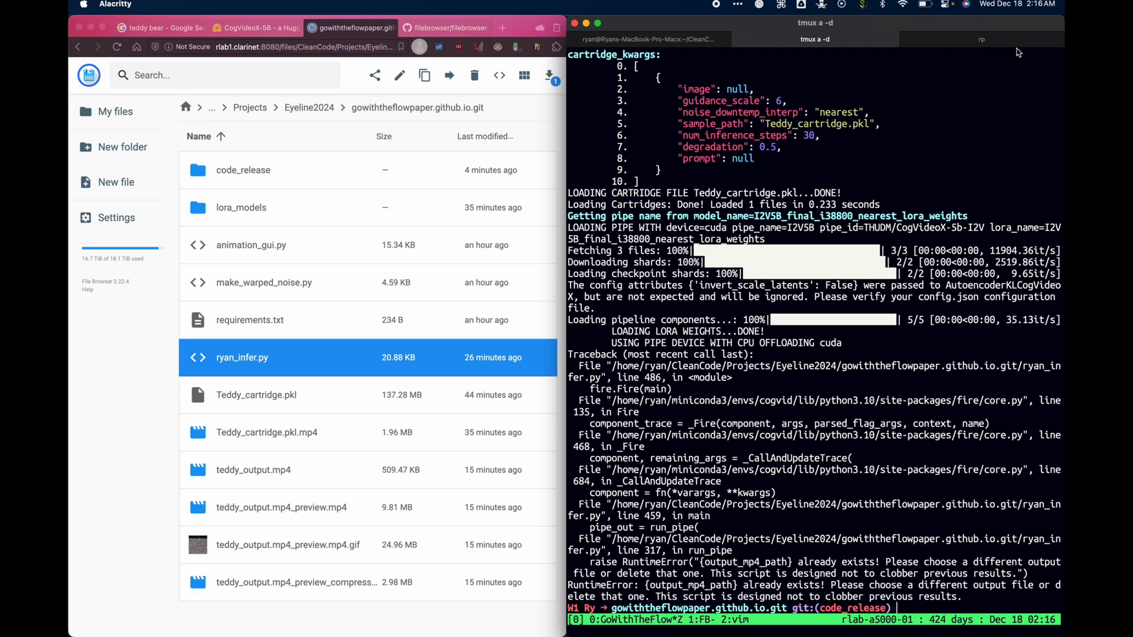
mouse_move(1040, 386)
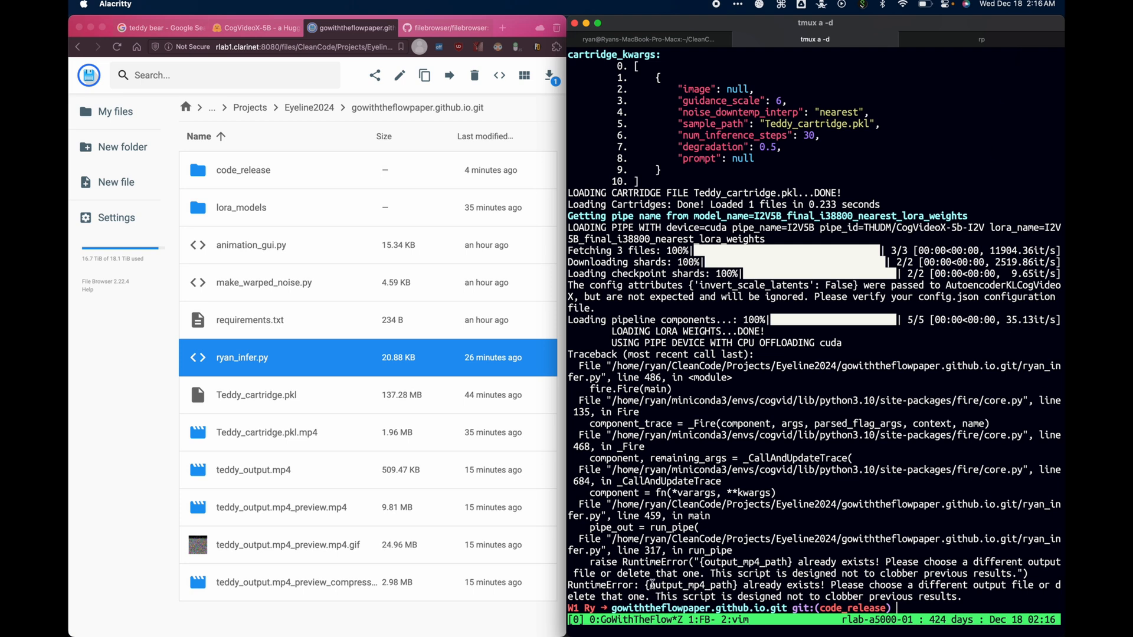
mouse_move(654, 583)
text(python ryan_infer.py Teddy_cartridge.pkl 'teddy_output_copy.mp4' --device 'cuda' --num_inference_steps 30 --degradation .5)
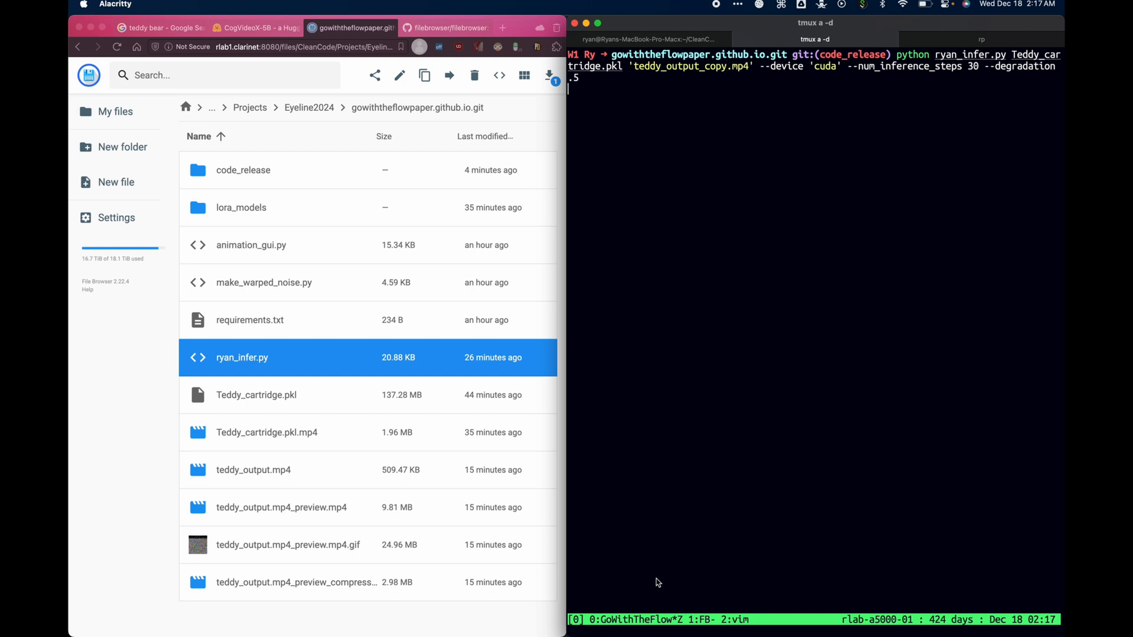
mouse_move(420, 574)
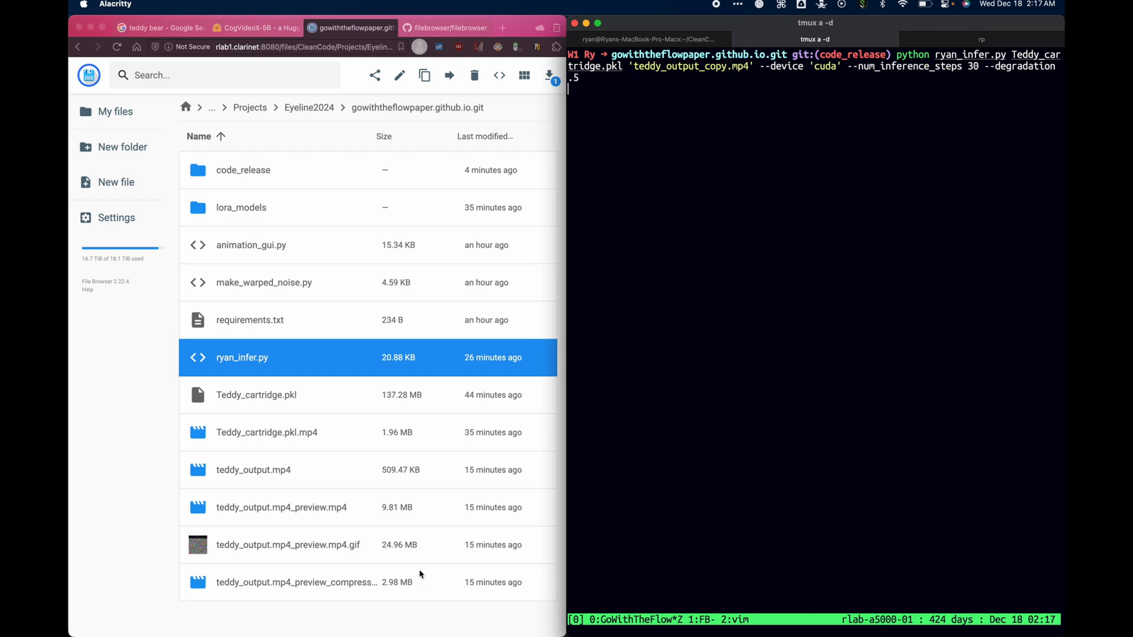
- Relaunch inference writing teddy_output_copy.mp4 at degradation .5, then select teddy_output.mp4 in File Browser
click(253, 470)
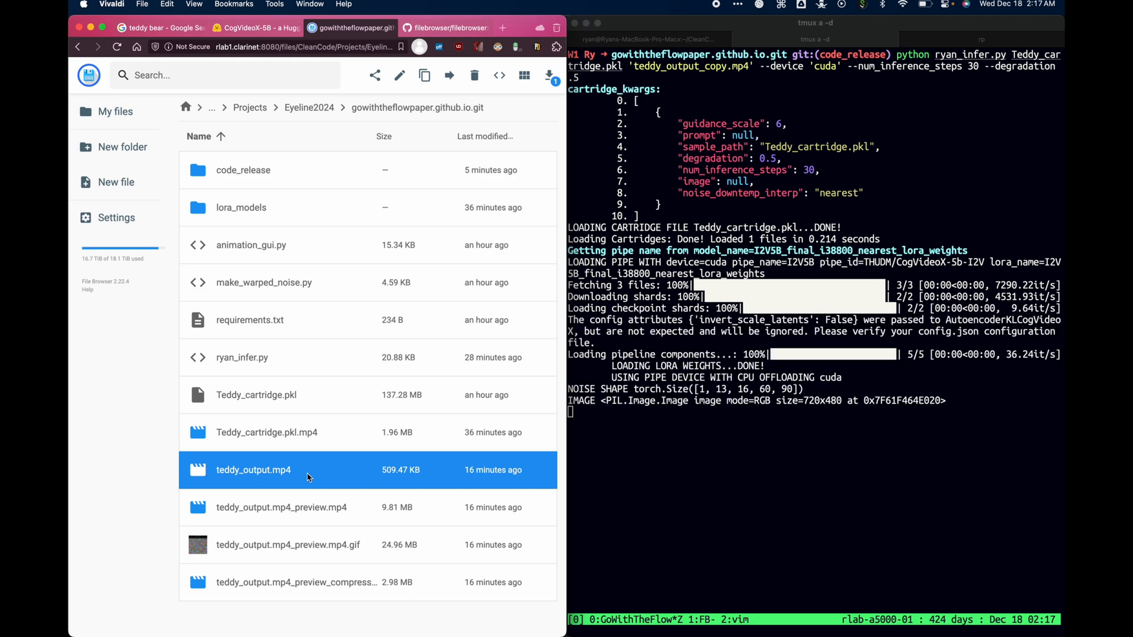
mouse_move(328, 459)
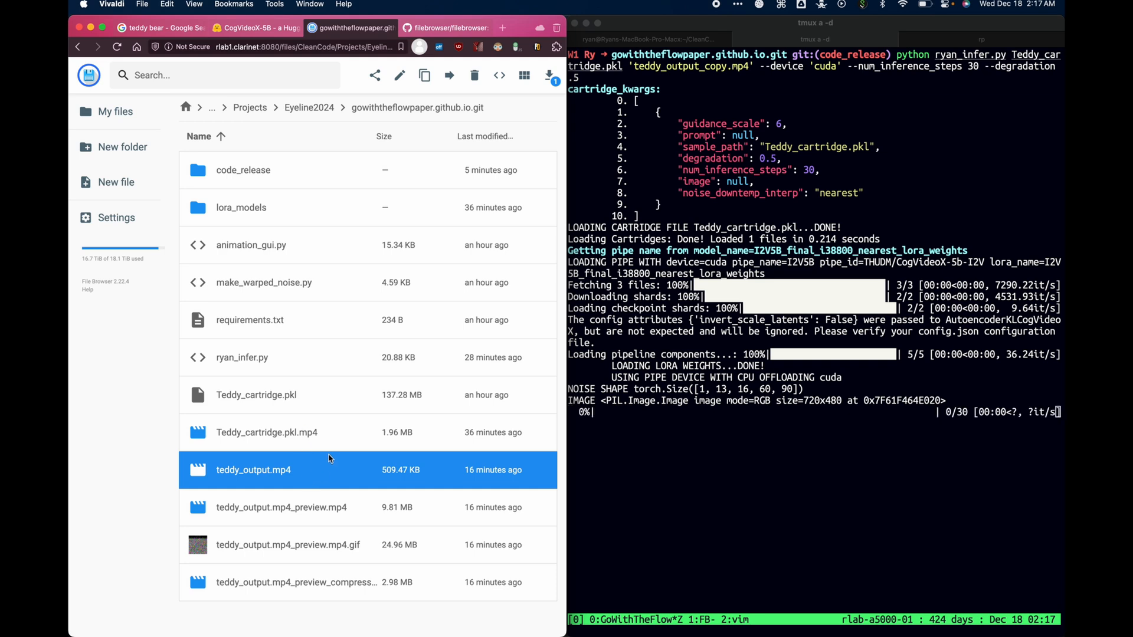
click(288, 544)
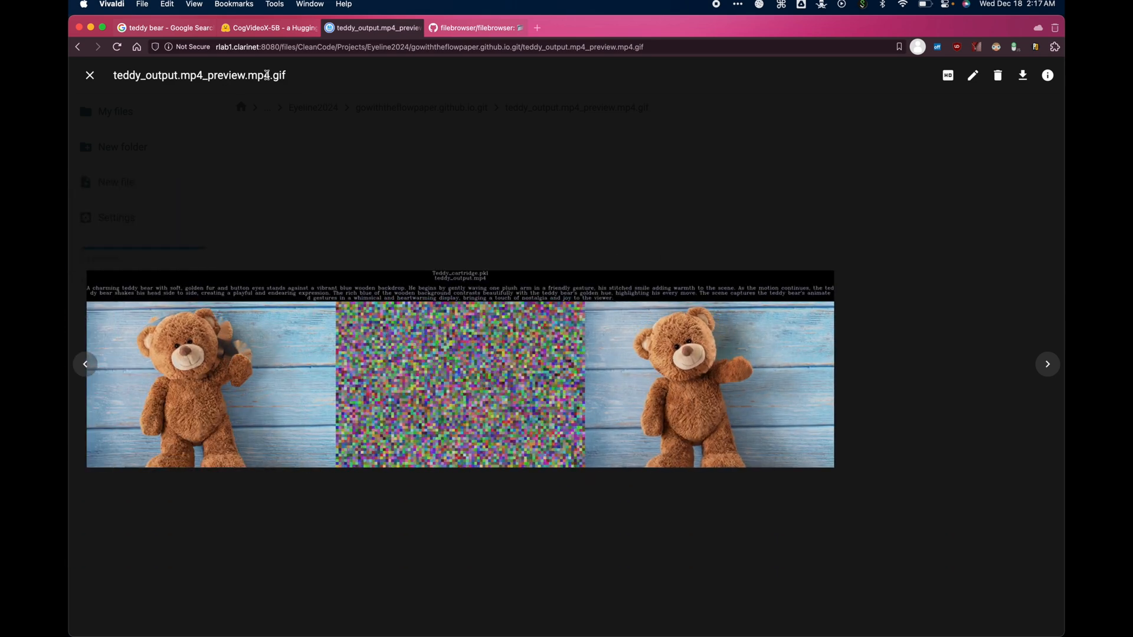
- Close the teddy_output.mp4_preview.mp4.gif preview and return to the project folder listing
click(89, 75)
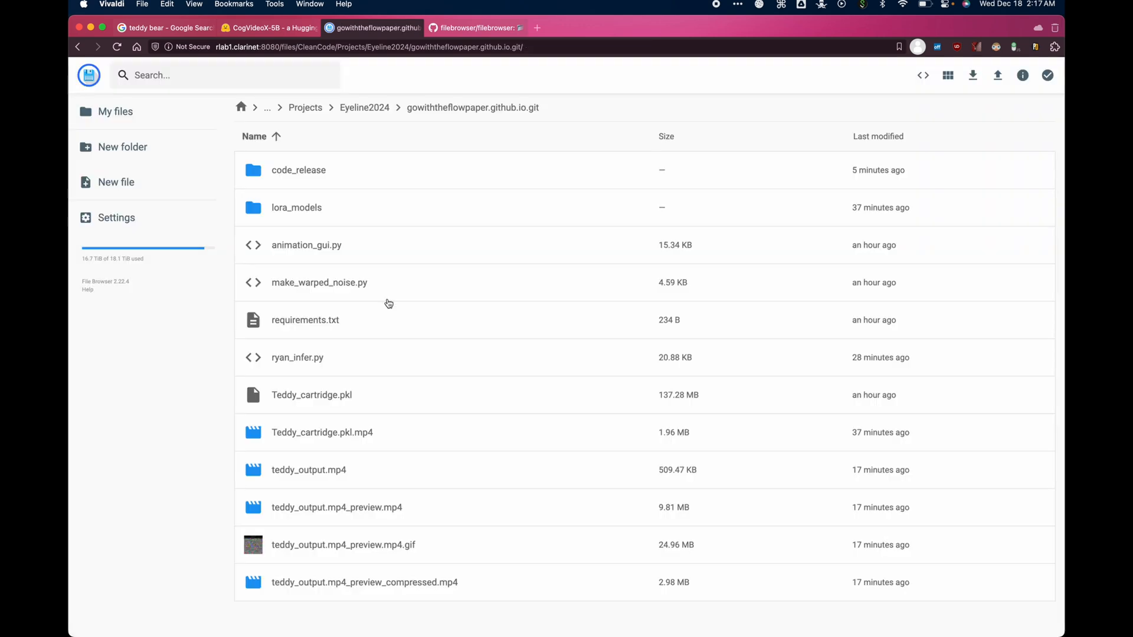
mouse_move(425, 580)
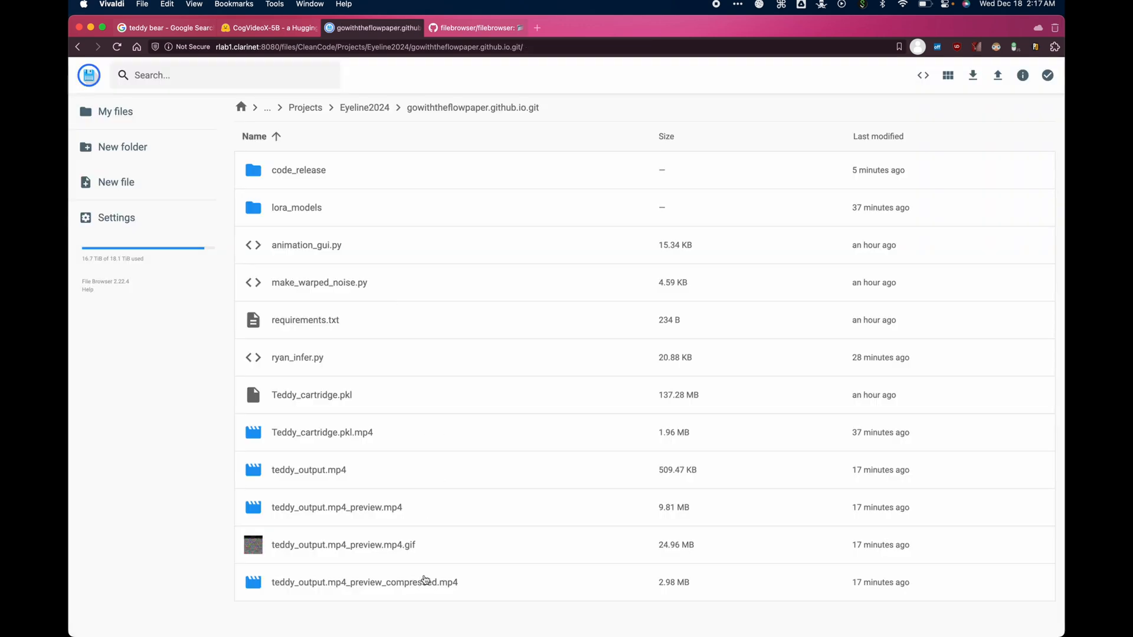
click(337, 507)
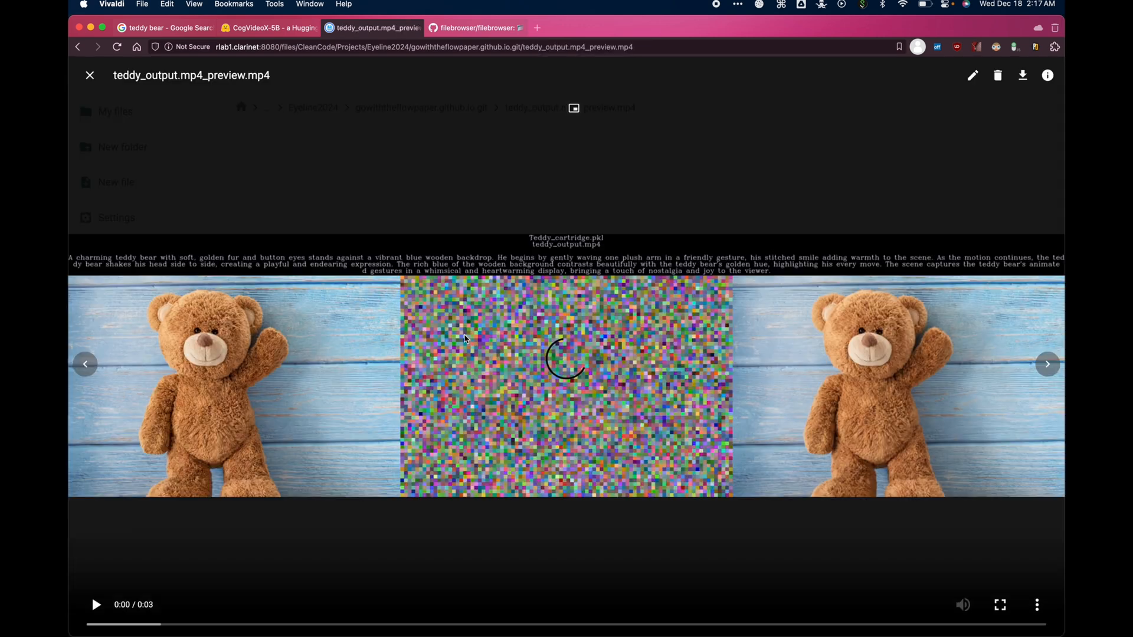
click(96, 605)
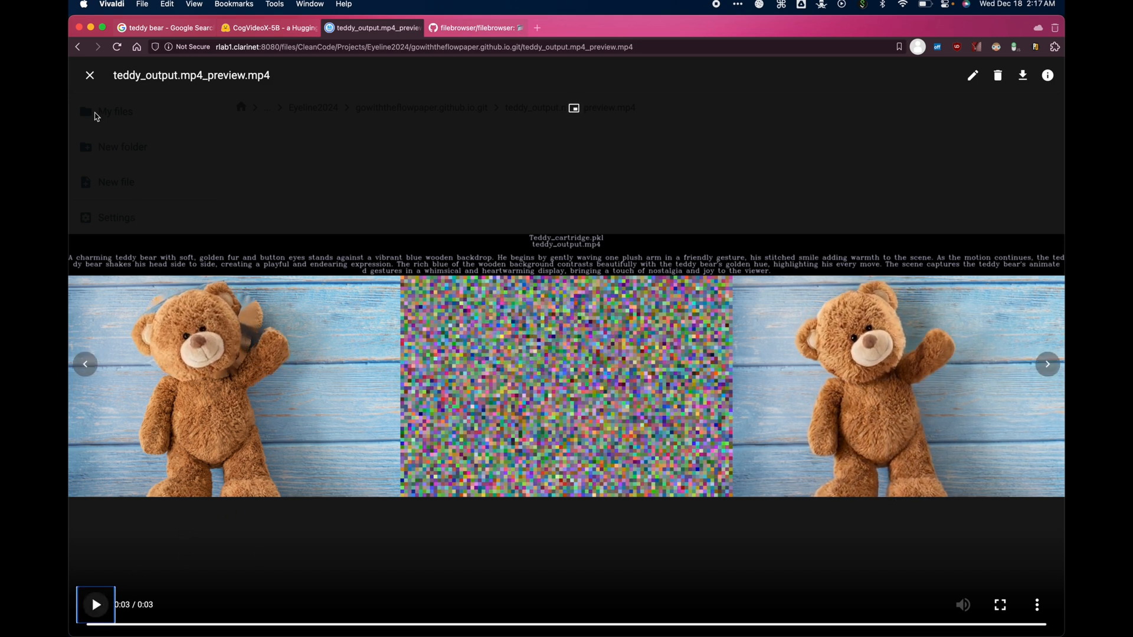
click(89, 75)
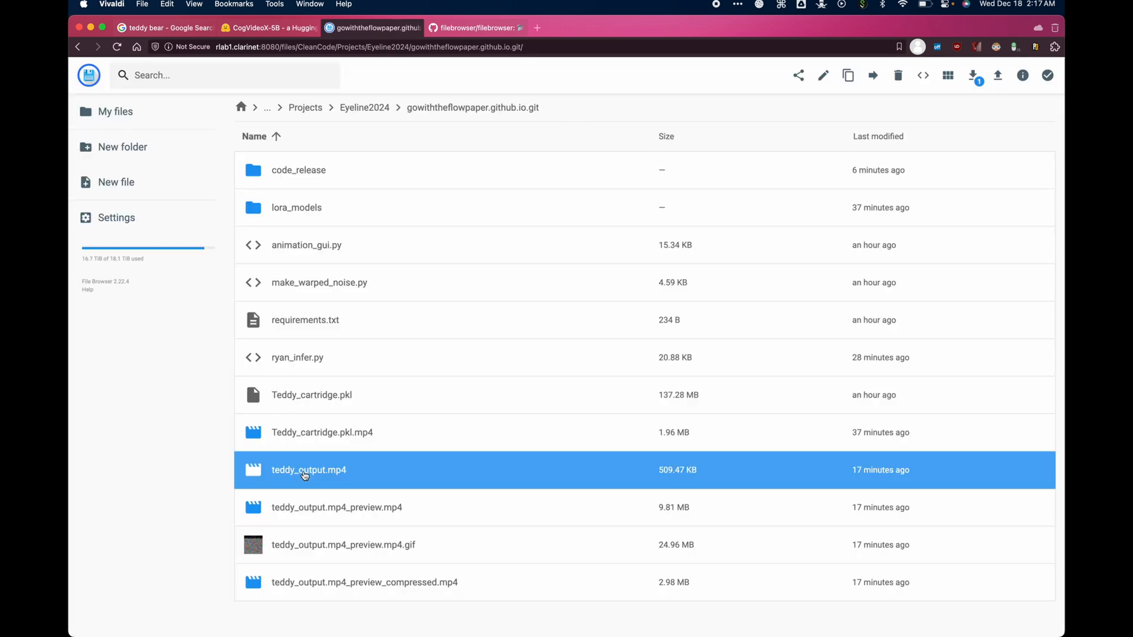
- Play teddy_output.mp4, the 6-second video of the teddy bear raising its paw
double_click(308, 469)
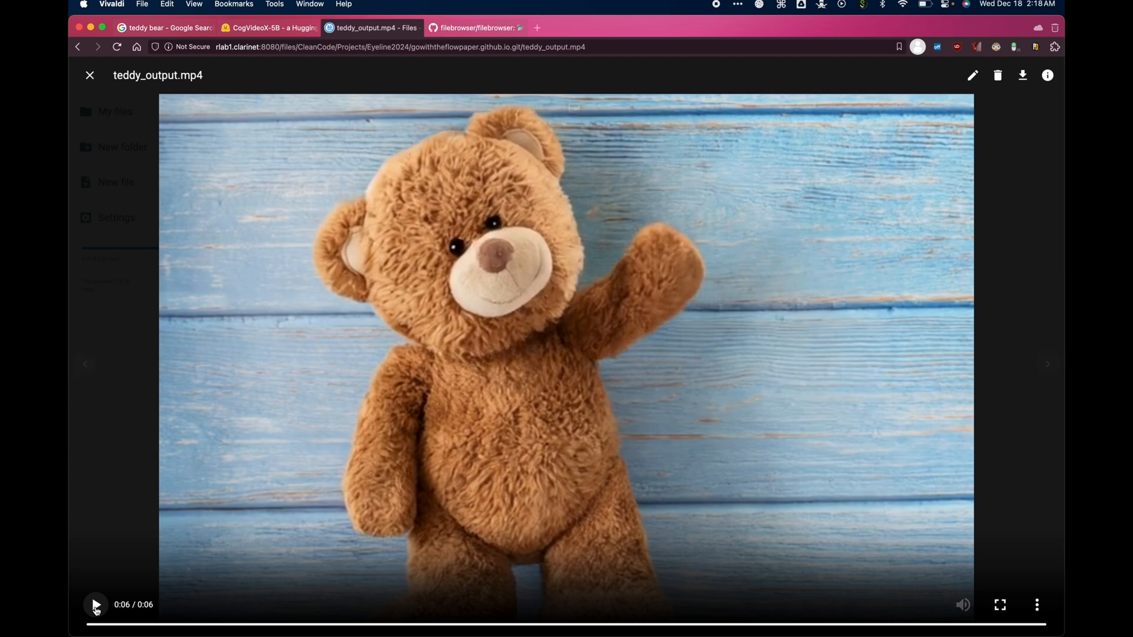
mouse_move(718, 10)
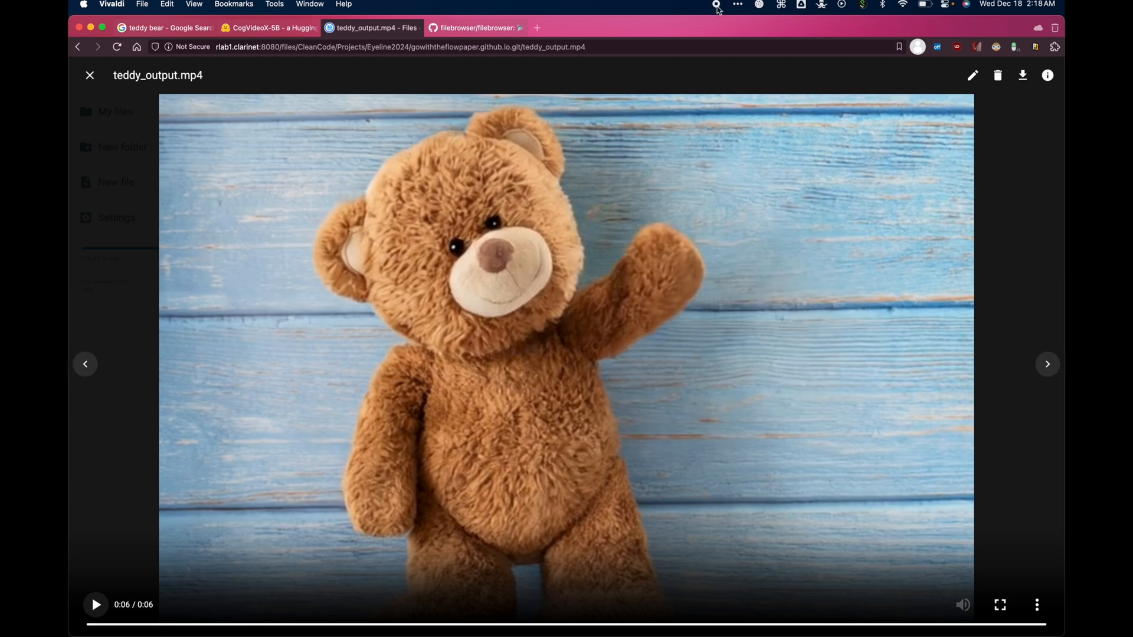